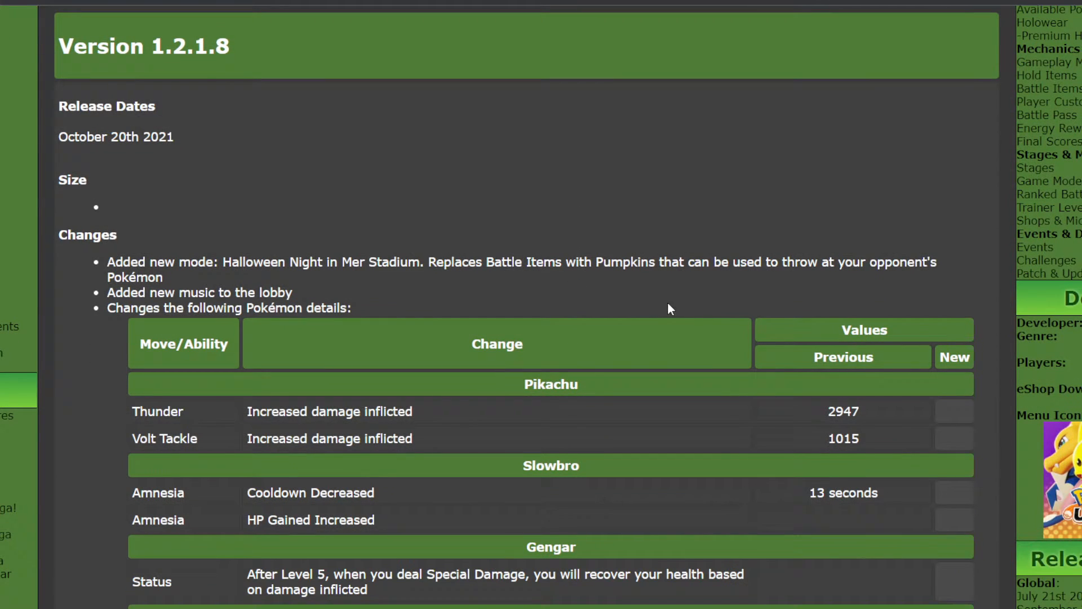
pyautogui.moveTo(663, 298)
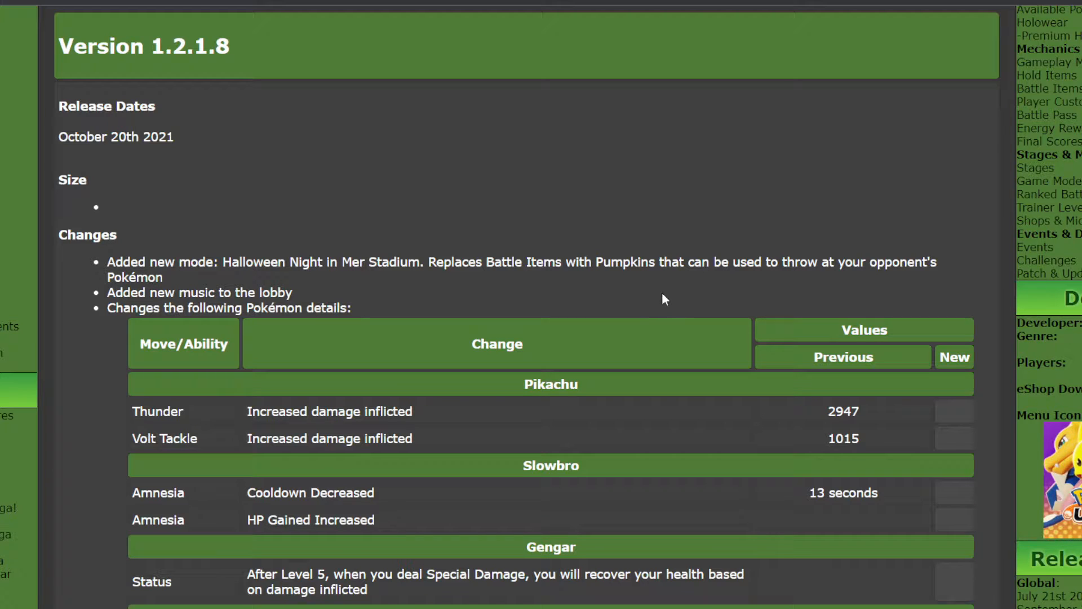
# Scroll from the page header down to the Version 1.2.1.8 table rows for Pikachu, Slowbro, Gengar and Blastoise
pyautogui.scroll(3)
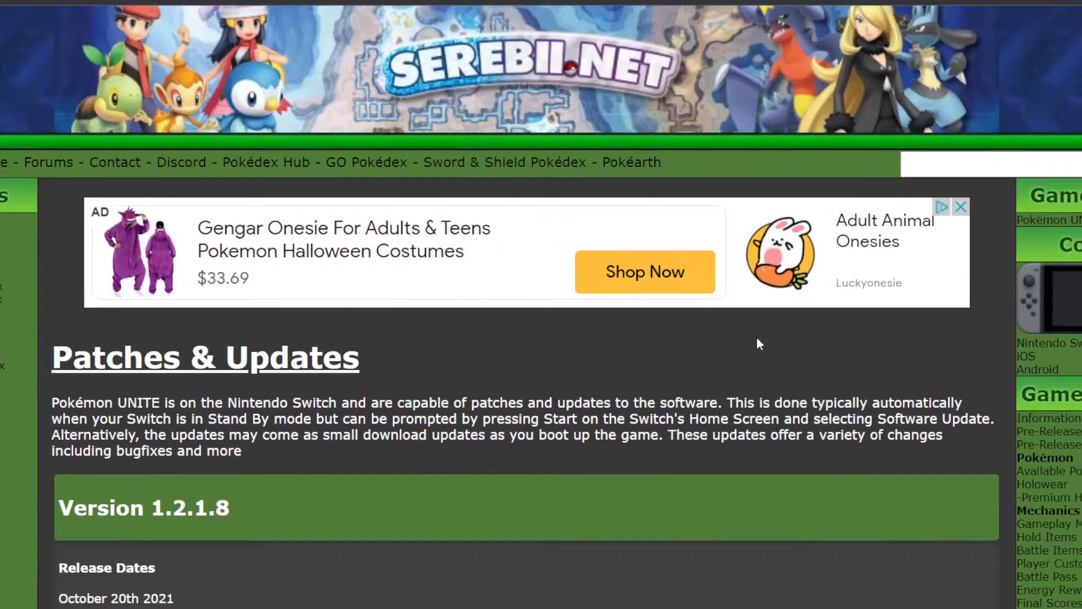
pyautogui.scroll(-3)
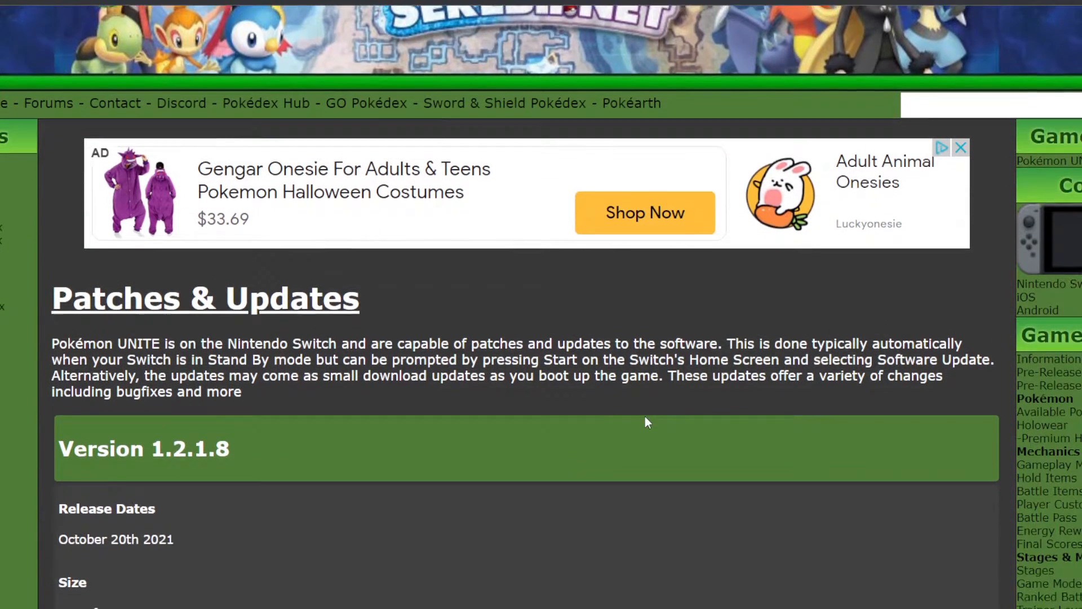
pyautogui.scroll(-3)
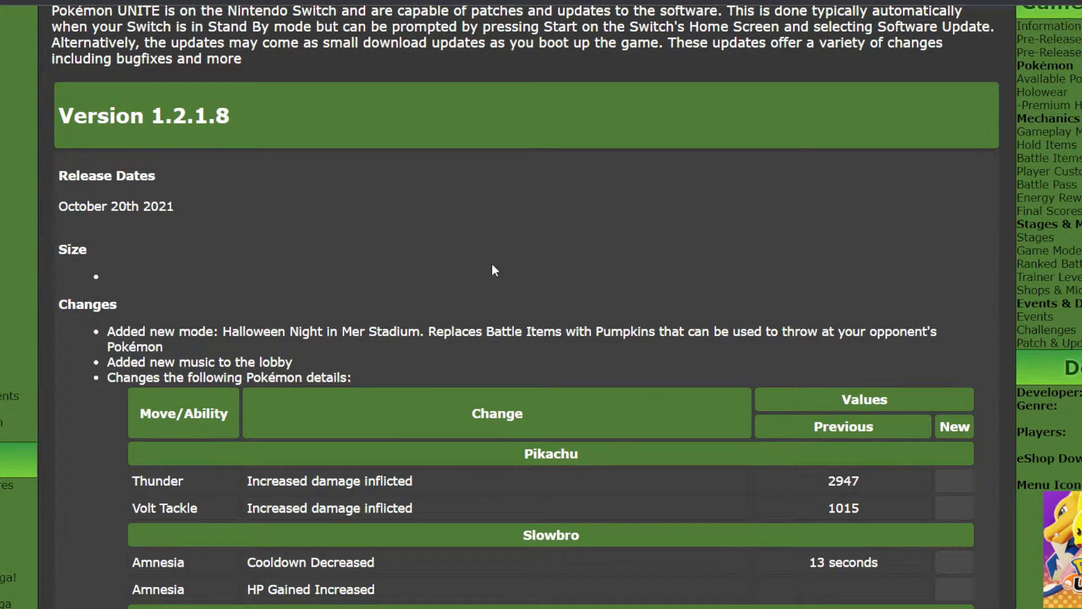
pyautogui.moveTo(550, 253)
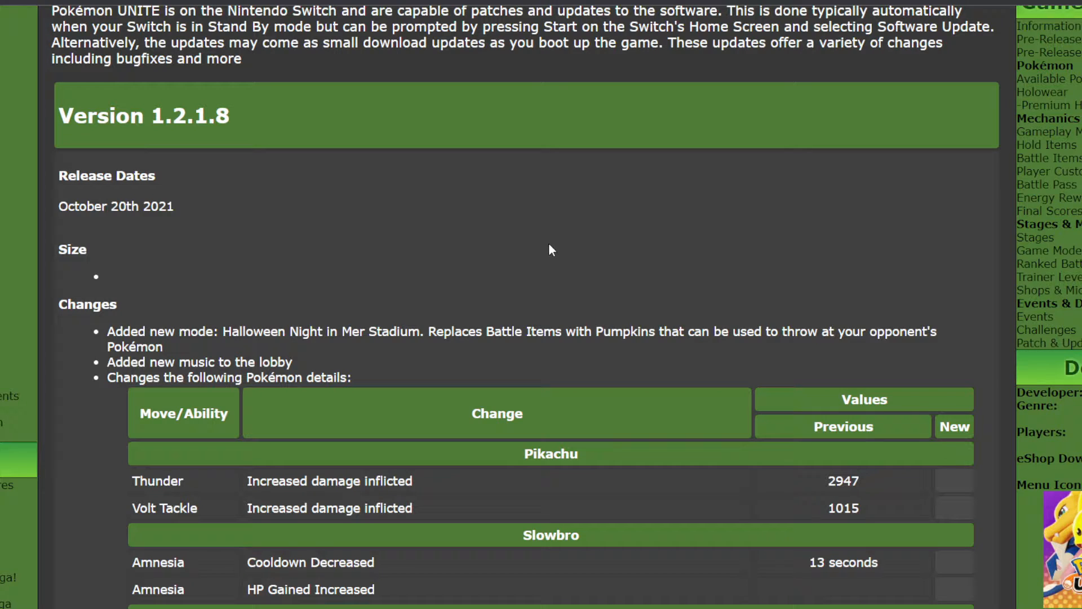
pyautogui.scroll(-3)
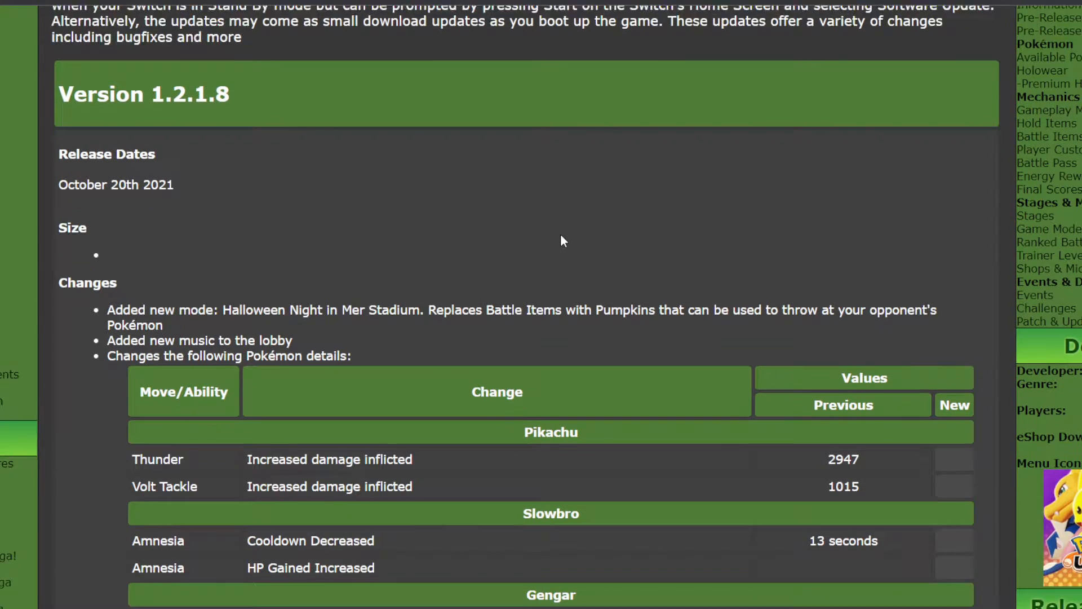
pyautogui.scroll(-3)
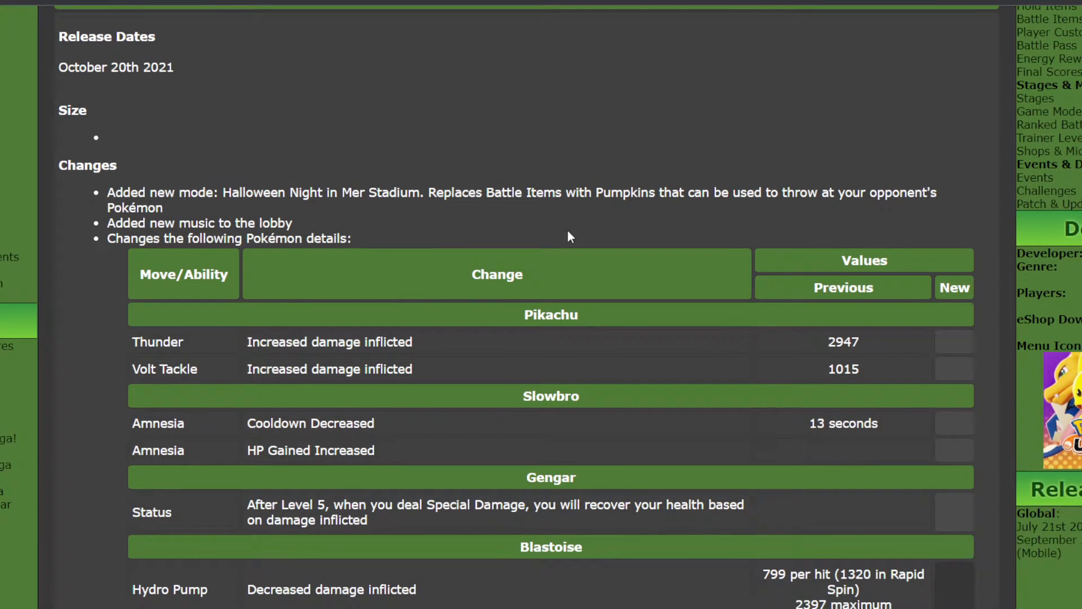
pyautogui.scroll(3)
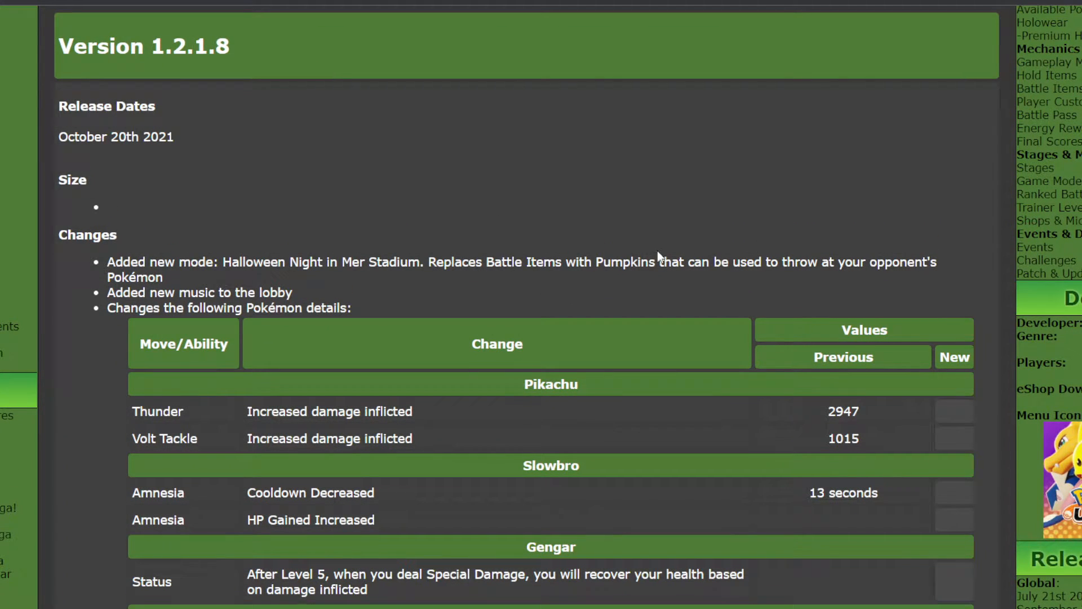
pyautogui.moveTo(662, 239)
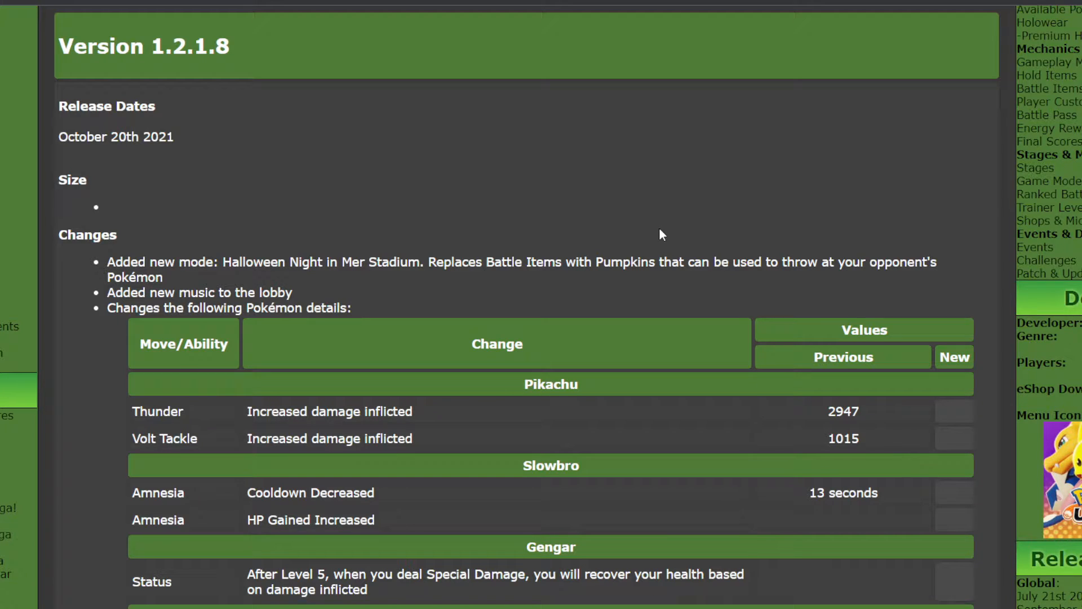
pyautogui.moveTo(665, 244)
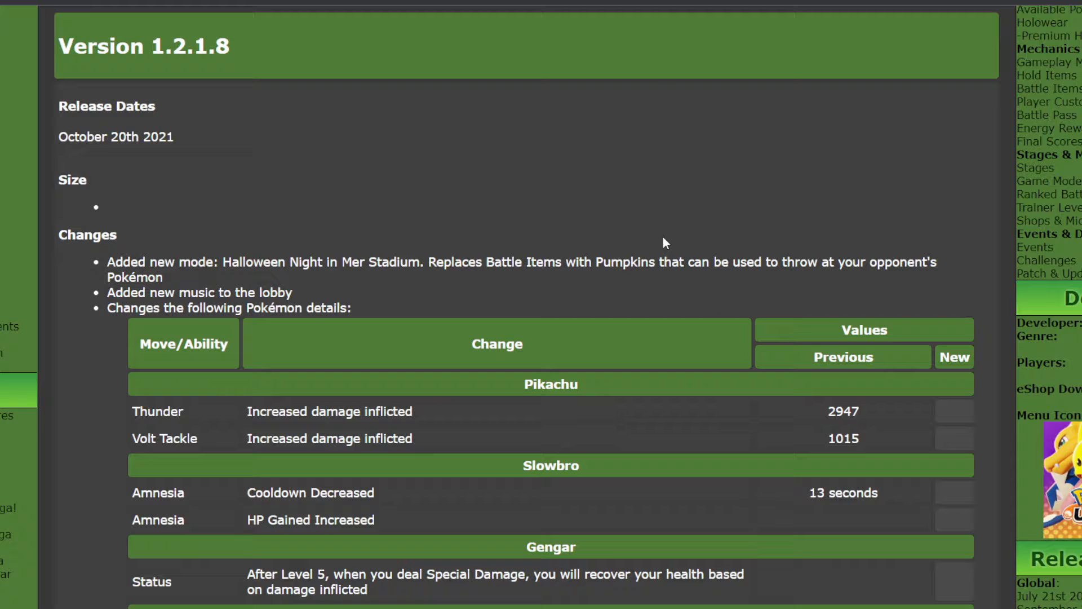
pyautogui.moveTo(676, 232)
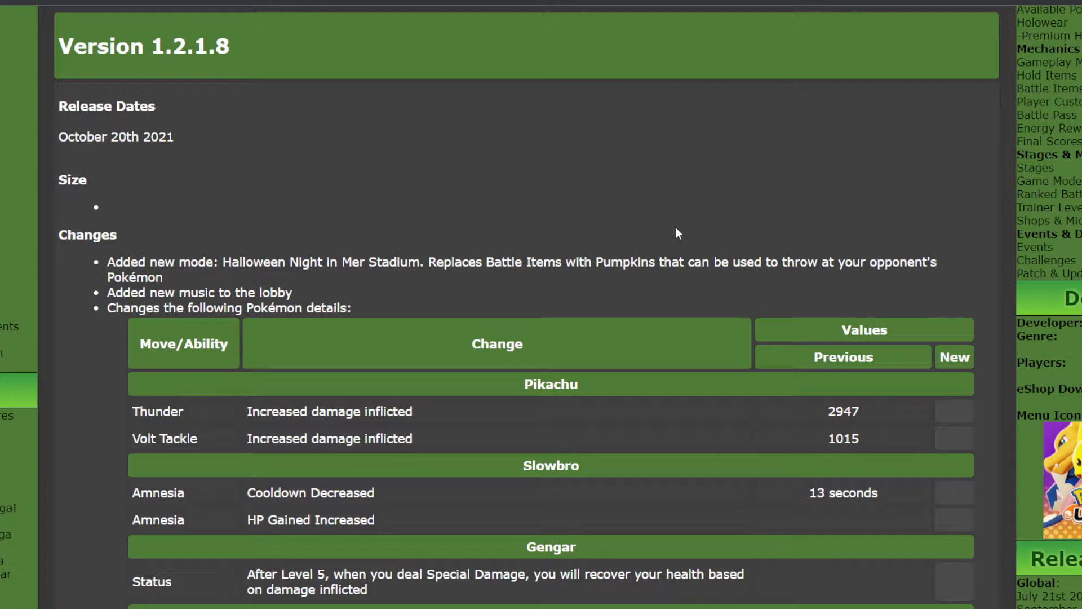
pyautogui.scroll(-3)
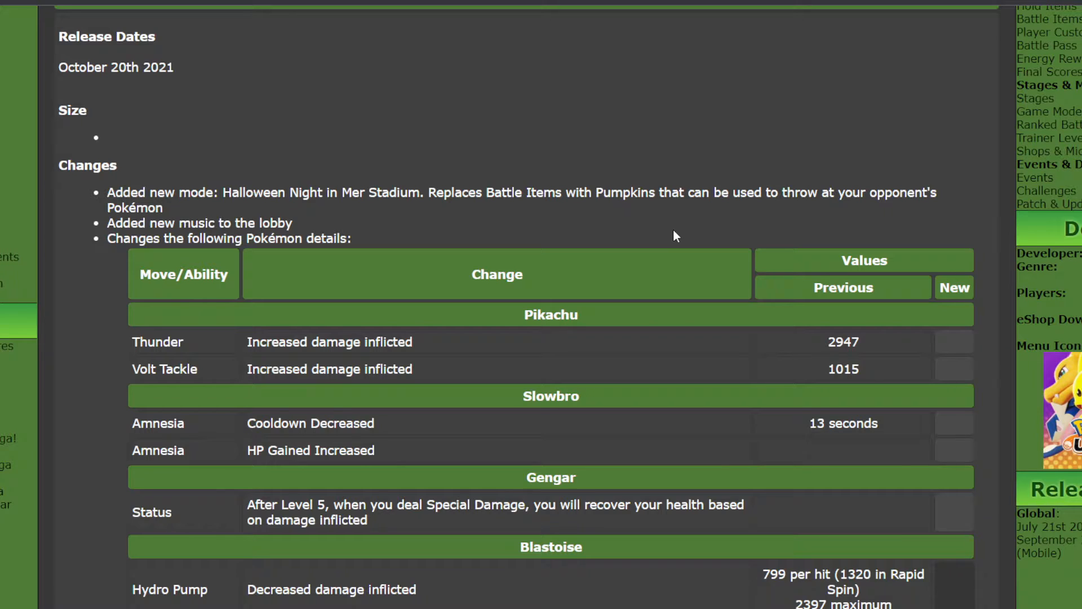
pyautogui.moveTo(661, 228)
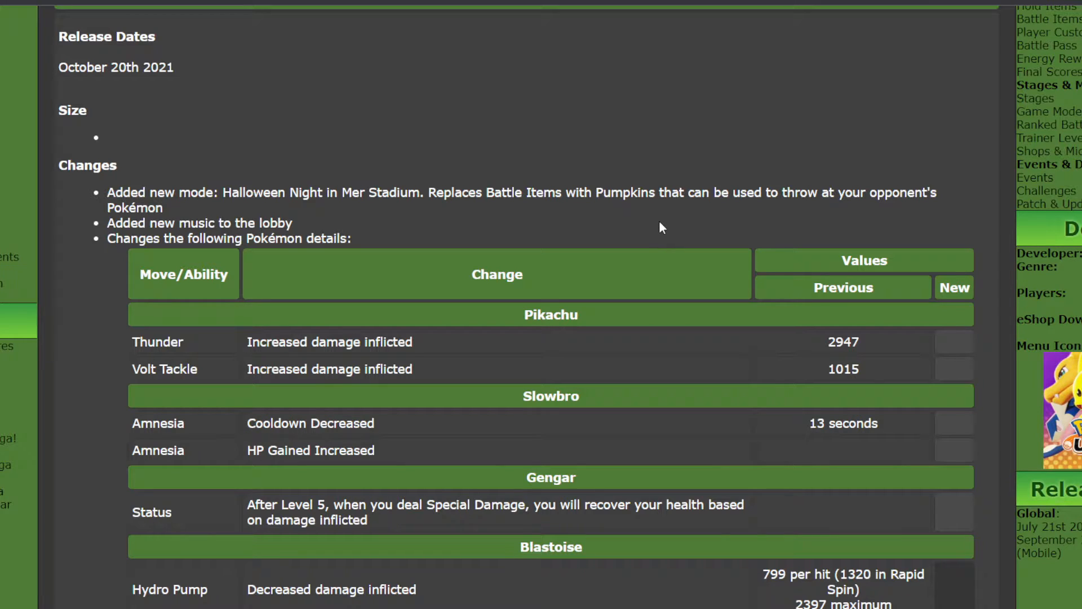
pyautogui.moveTo(666, 224)
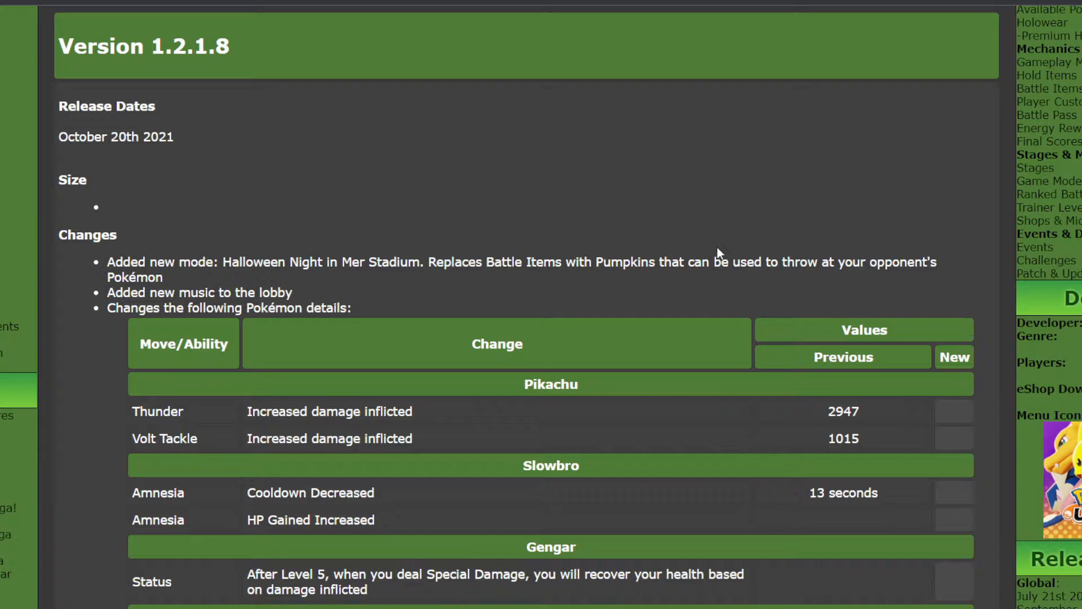
pyautogui.moveTo(722, 242)
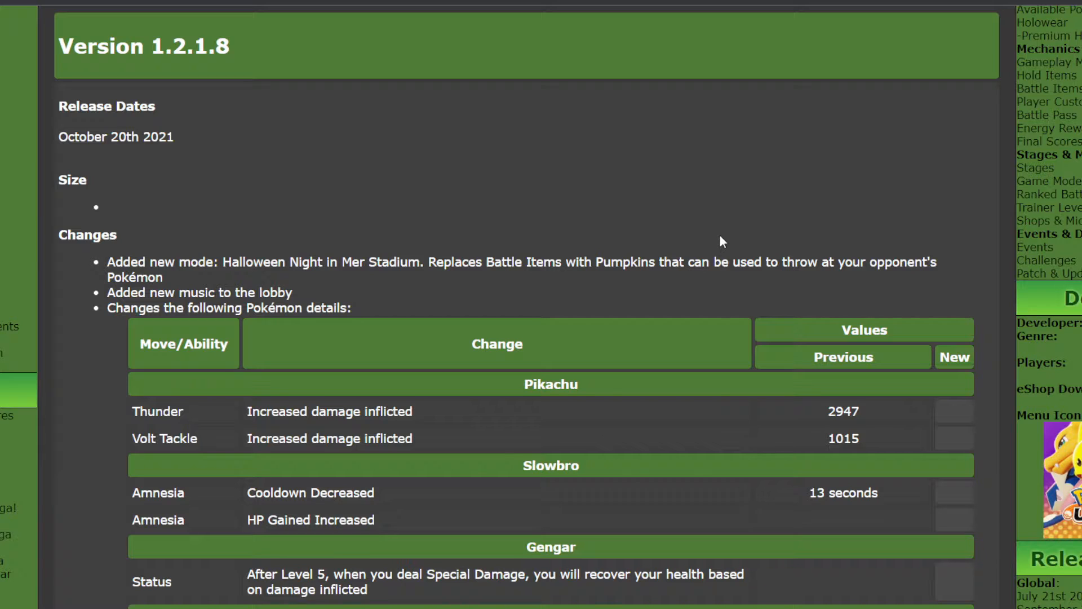
pyautogui.moveTo(708, 221)
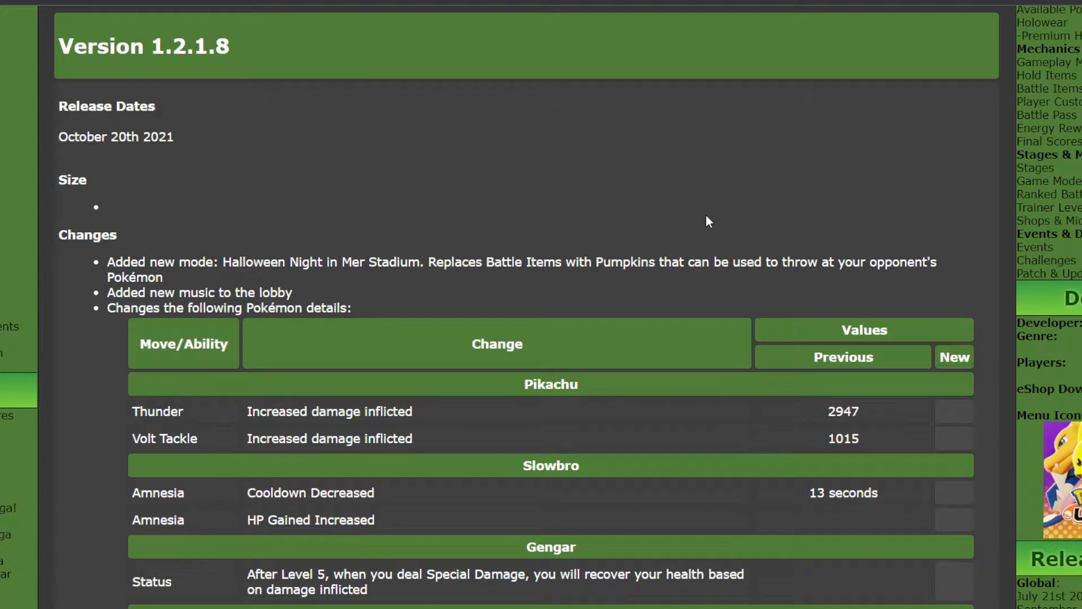
pyautogui.moveTo(99, 150)
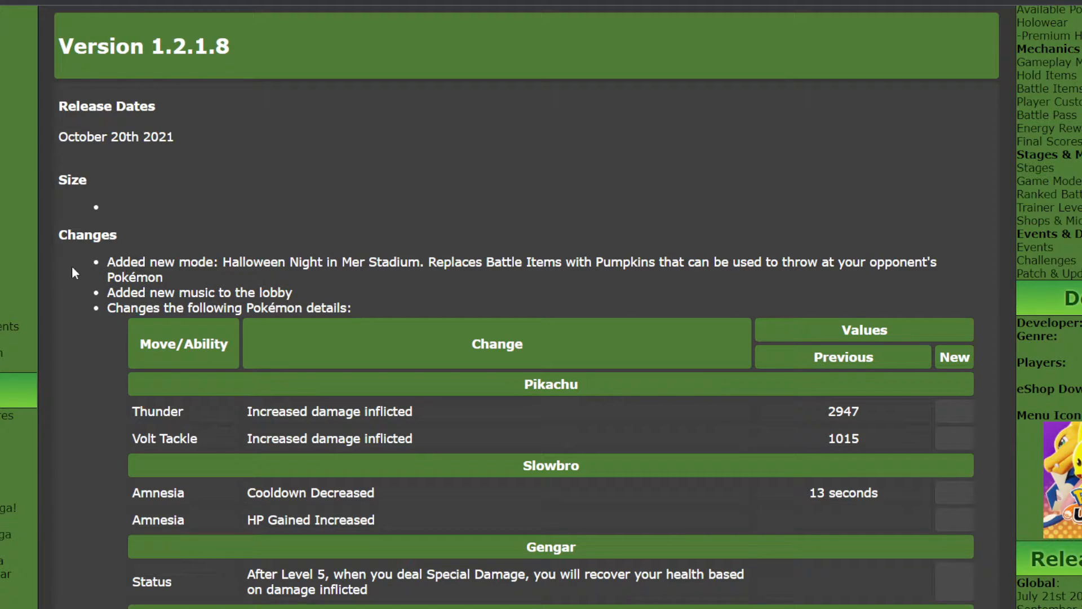
pyautogui.moveTo(227, 283)
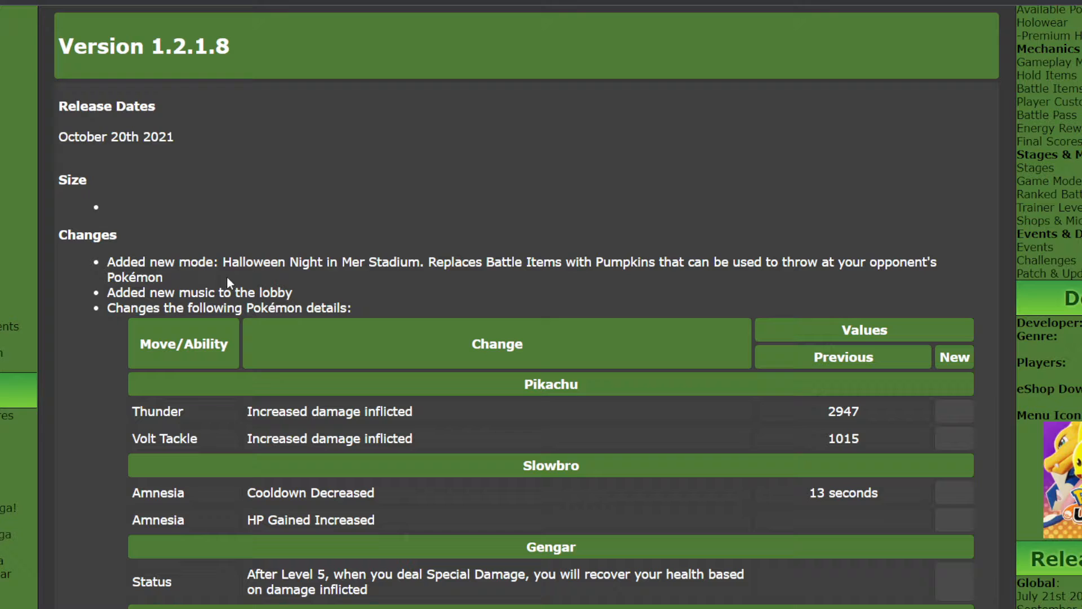
pyautogui.moveTo(298, 288)
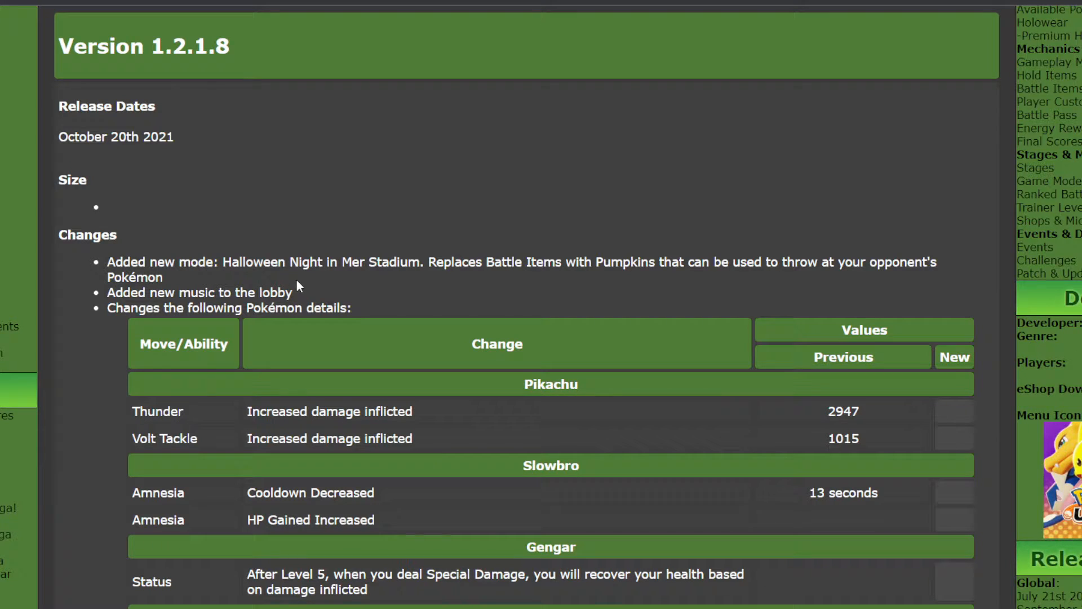
pyautogui.moveTo(493, 281)
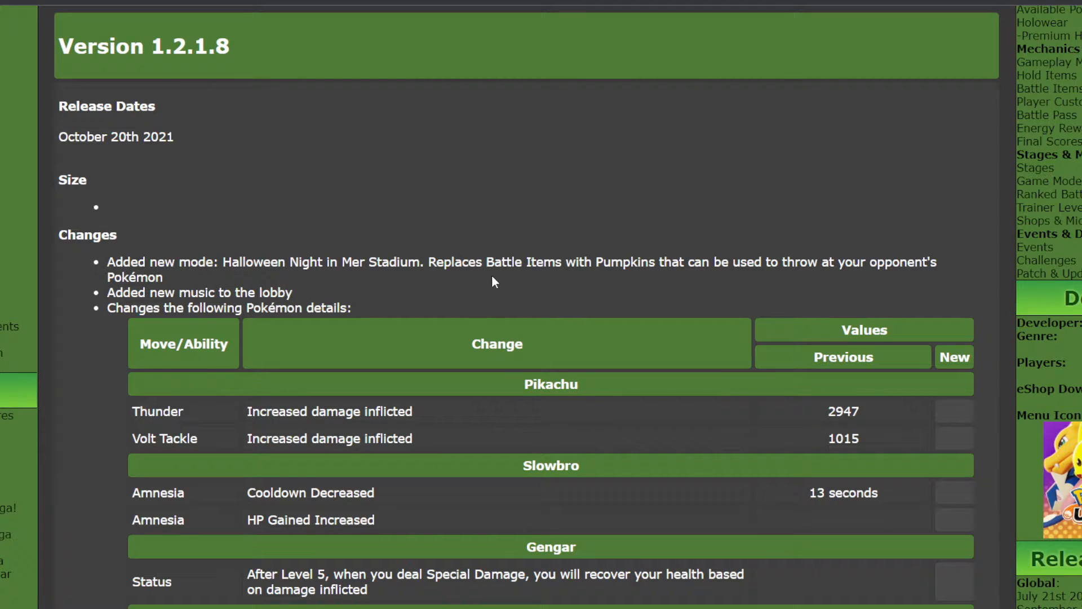
pyautogui.moveTo(826, 281)
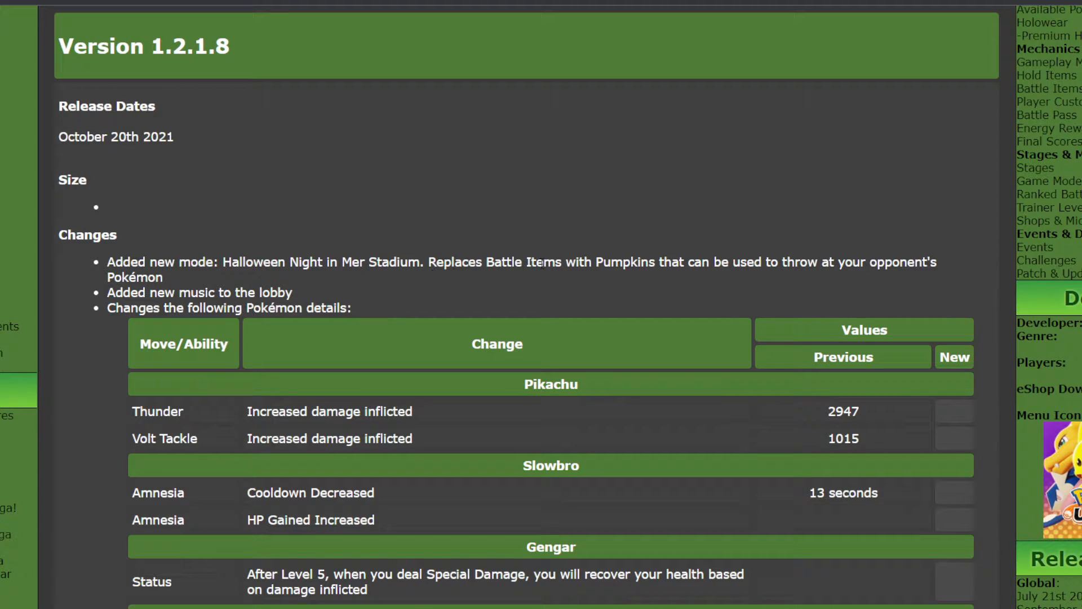
pyautogui.moveTo(610, 294)
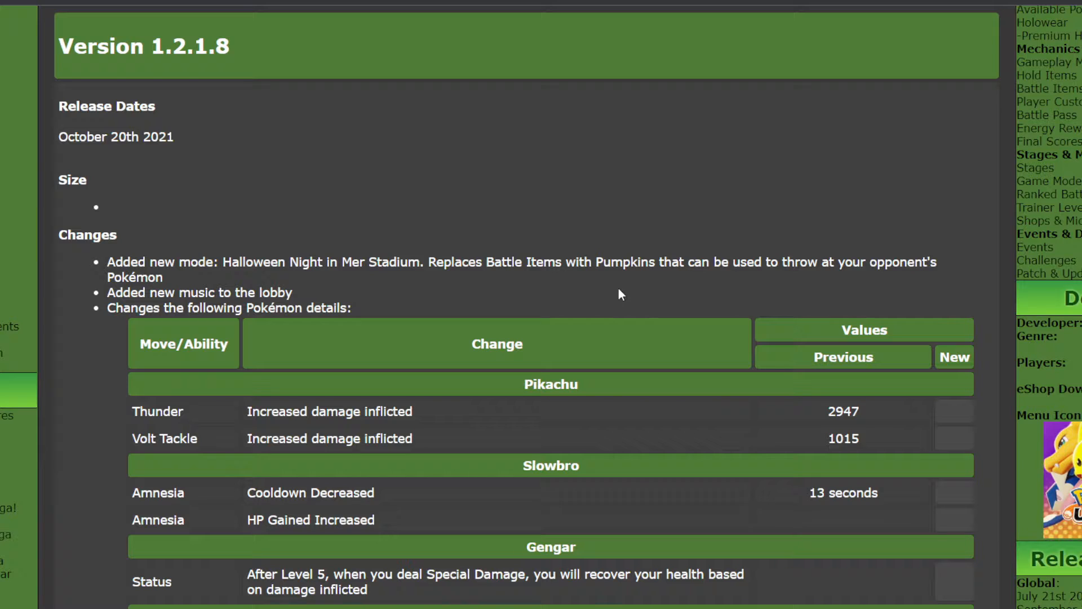
pyautogui.moveTo(573, 302)
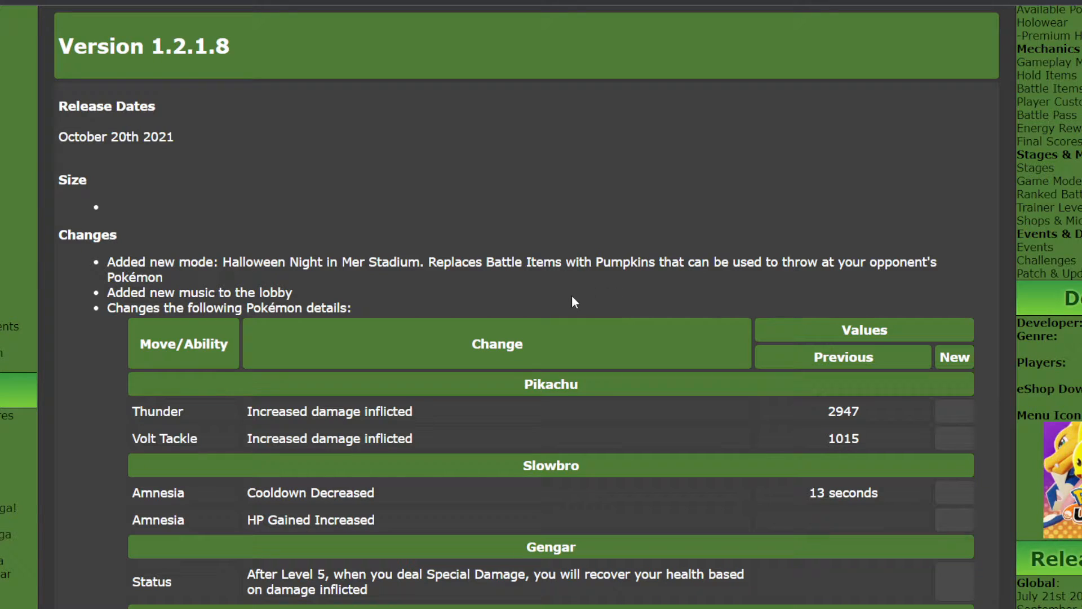
pyautogui.moveTo(578, 298)
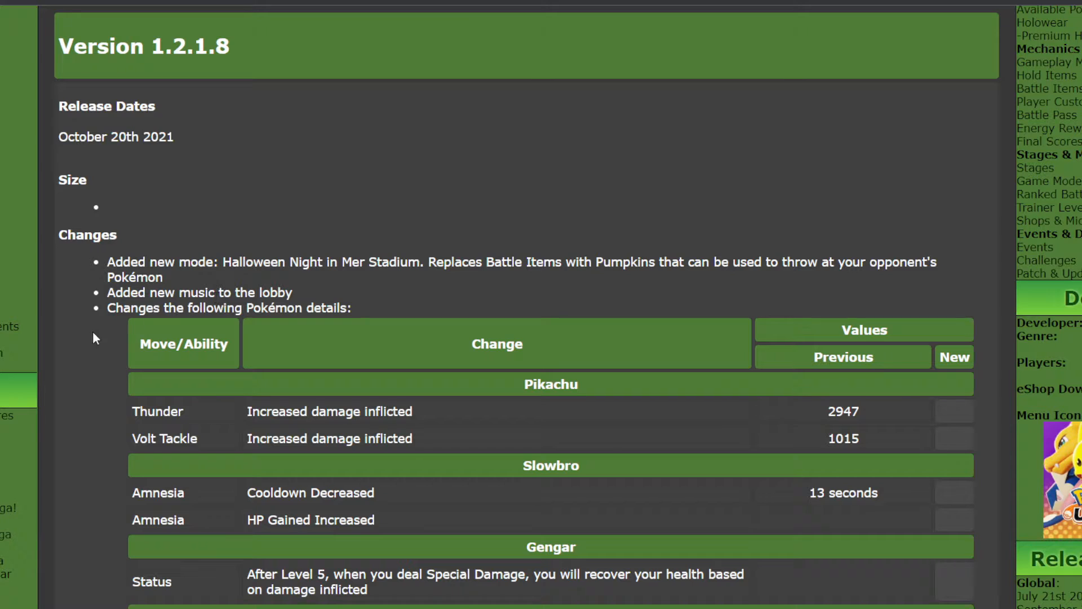
# Select text in the Version 1.2.1.8 notes near the October 20th 2021 release date
pyautogui.doubleClick(272, 292)
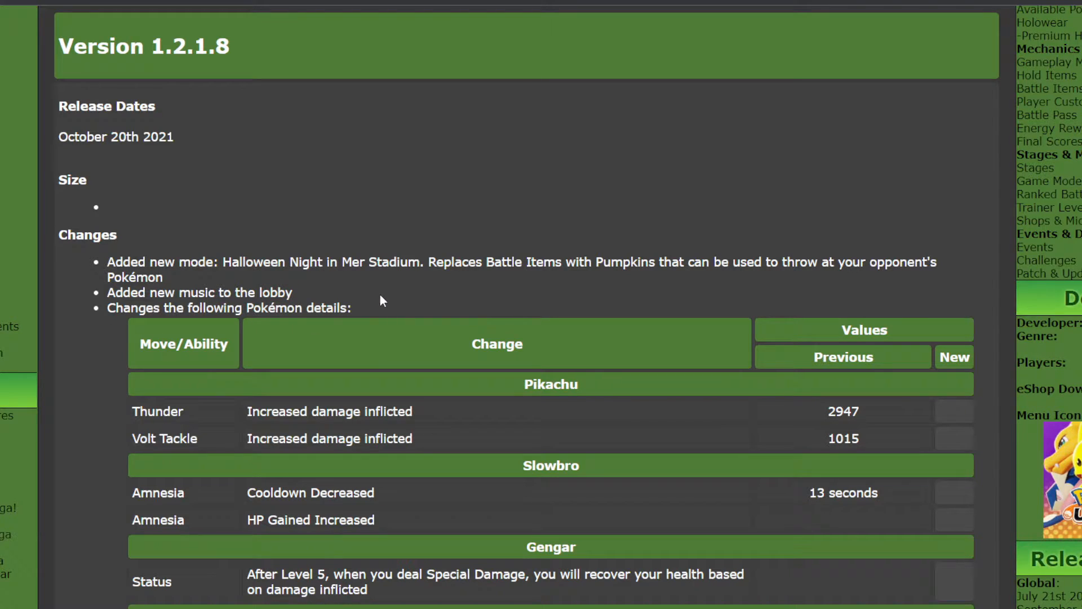
pyautogui.moveTo(224, 334)
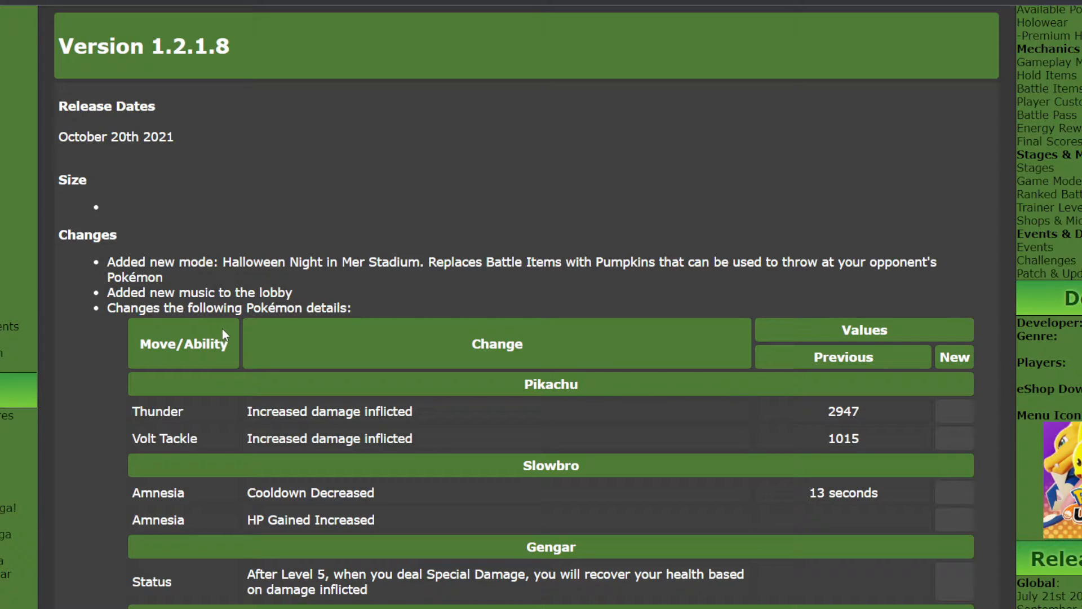
pyautogui.moveTo(662, 290)
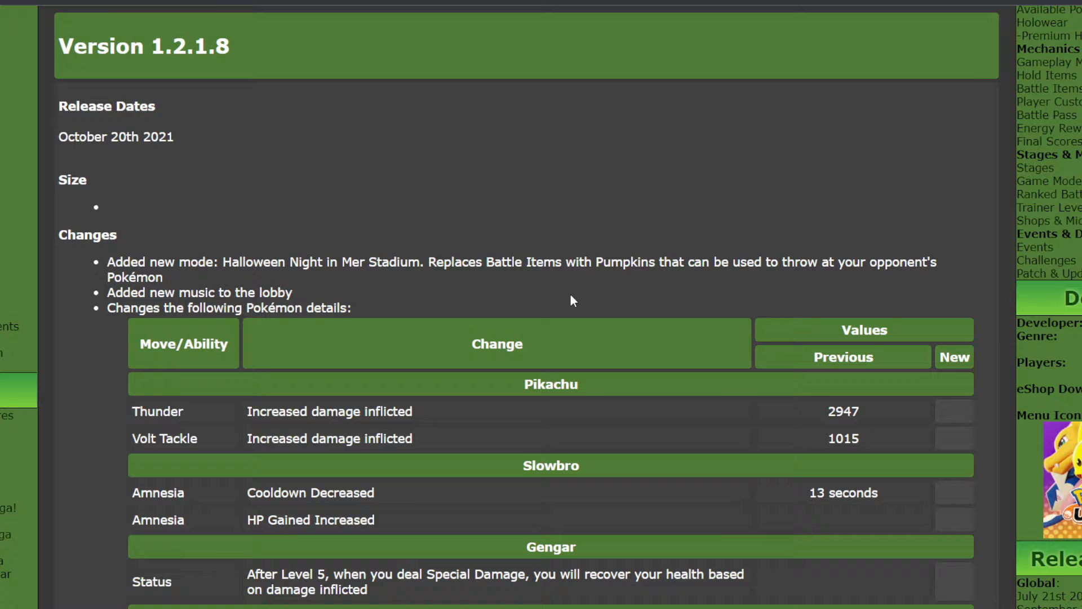
pyautogui.moveTo(376, 426)
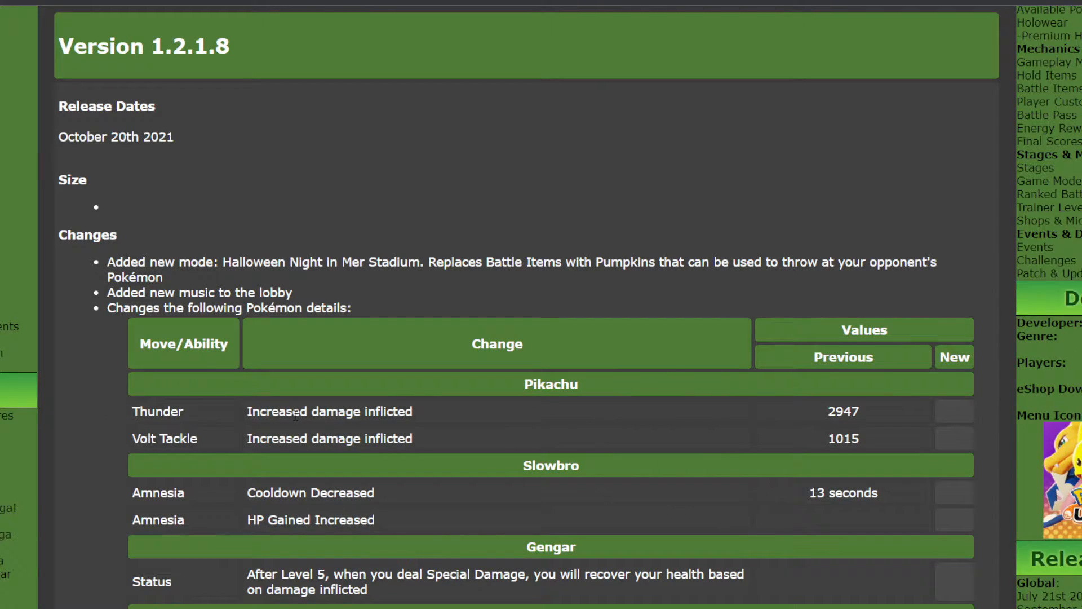
pyautogui.moveTo(448, 286)
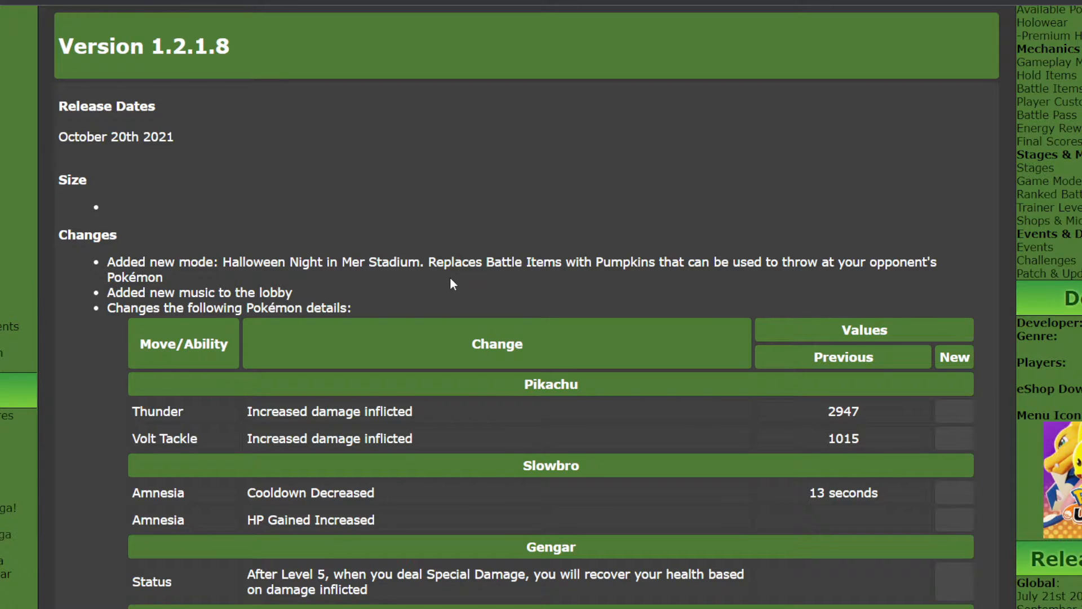
pyautogui.moveTo(461, 279)
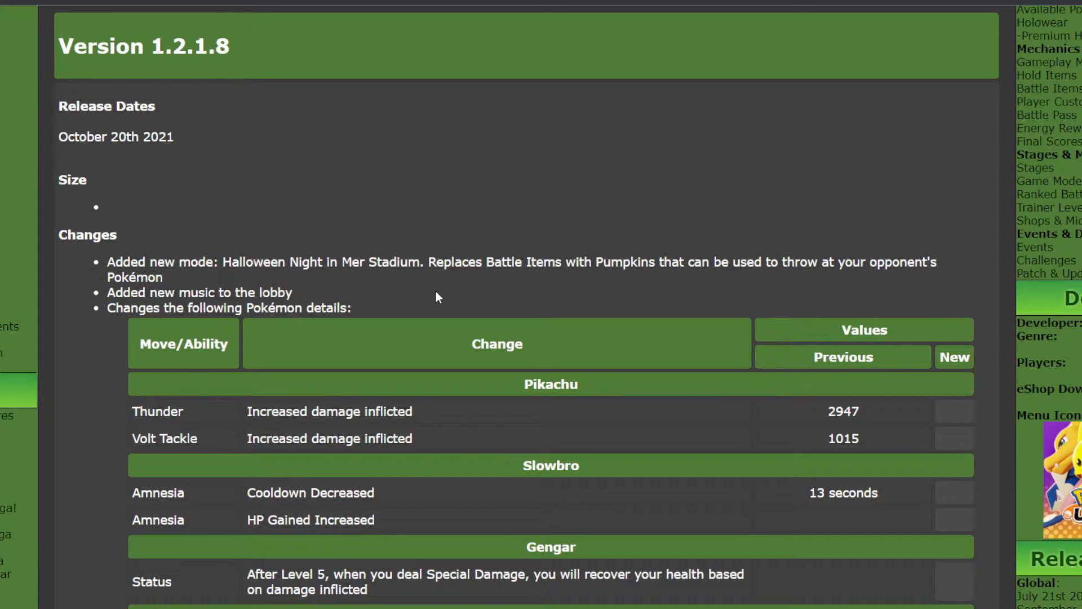
pyautogui.moveTo(404, 293)
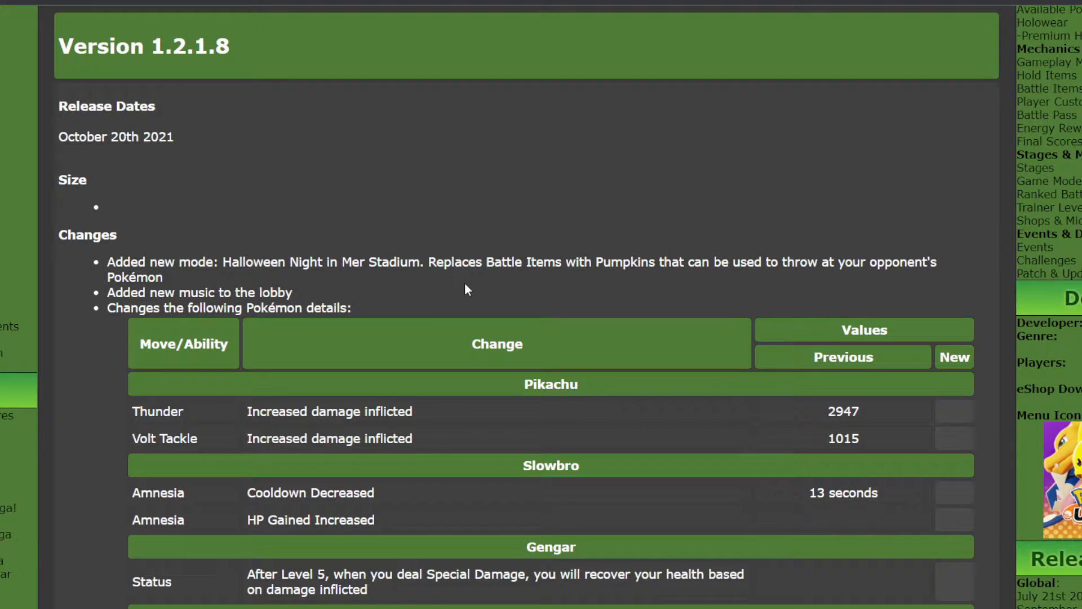
# Scroll down so Blastoise's Hydro Pump, Water Spout and Hydro Typhoon rows show below Gengar
pyautogui.scroll(-3)
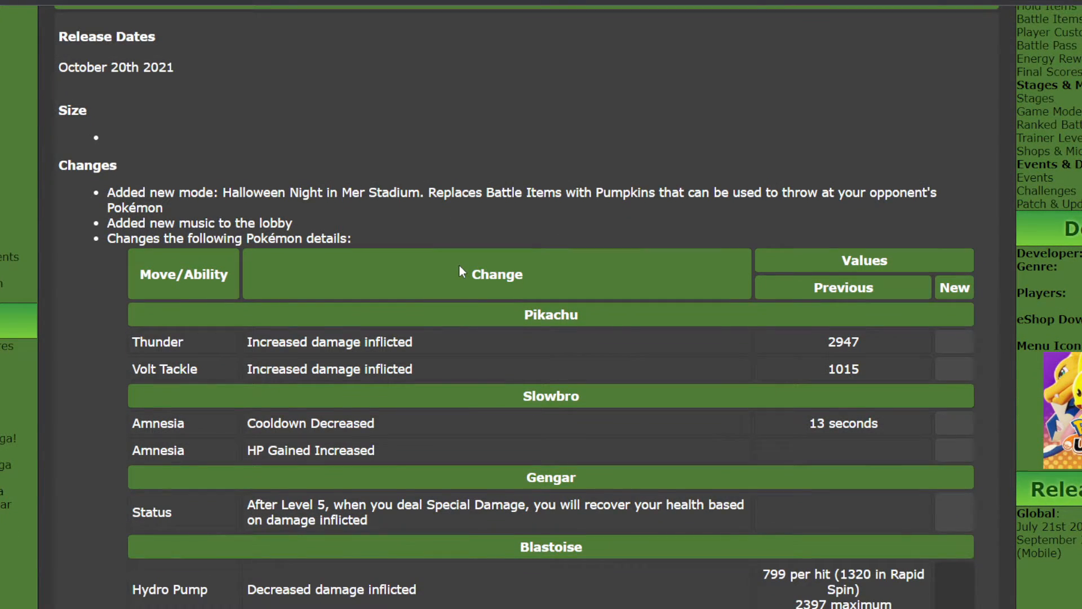
pyautogui.scroll(-3)
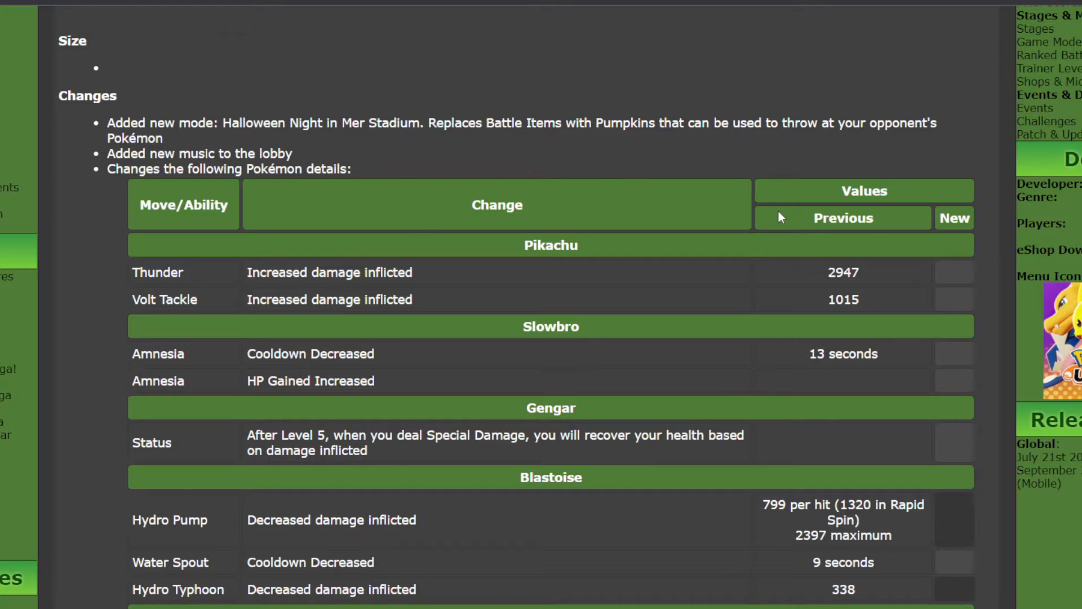
pyautogui.moveTo(755, 401)
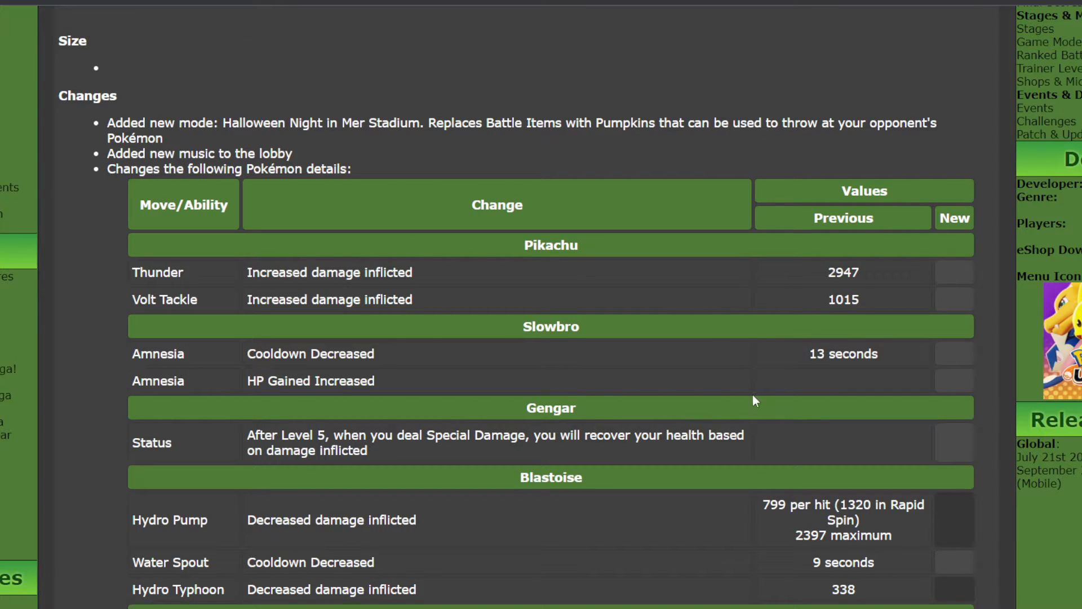
pyautogui.moveTo(466, 374)
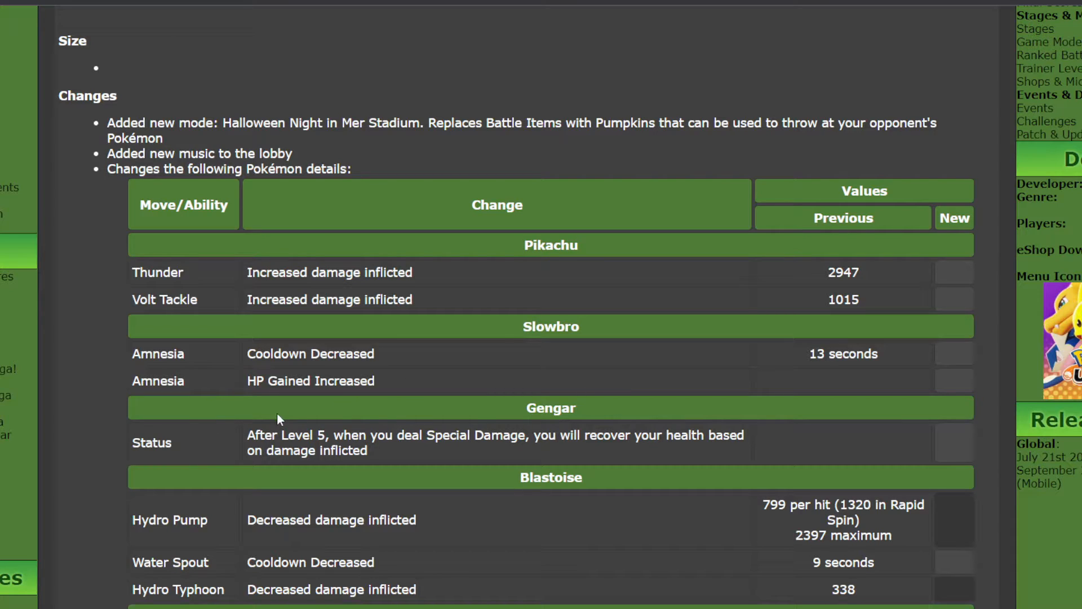
pyautogui.moveTo(379, 398)
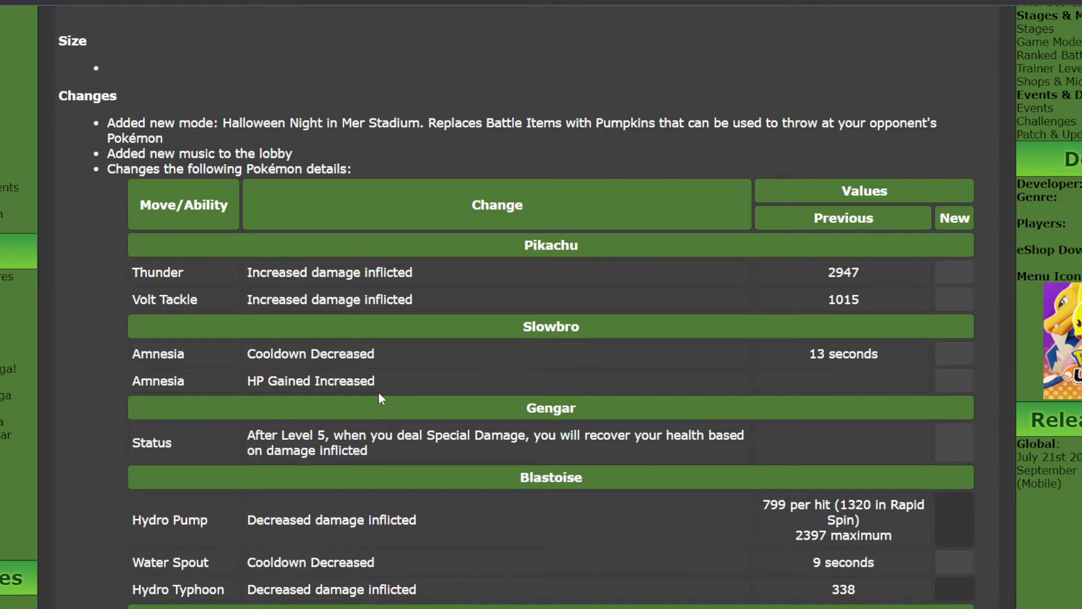
pyautogui.moveTo(659, 362)
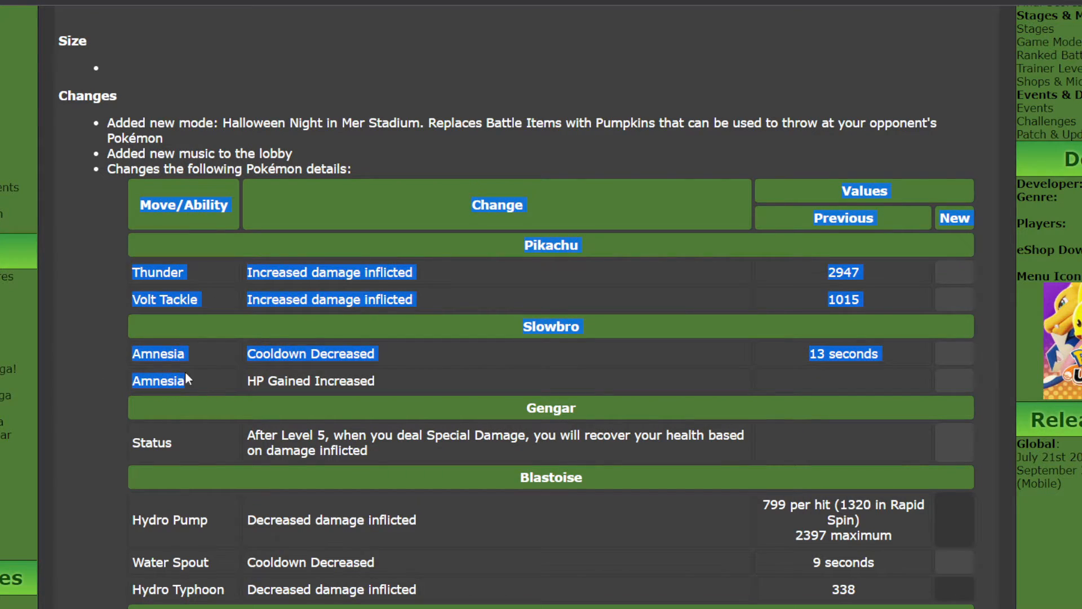
pyautogui.scroll(-3)
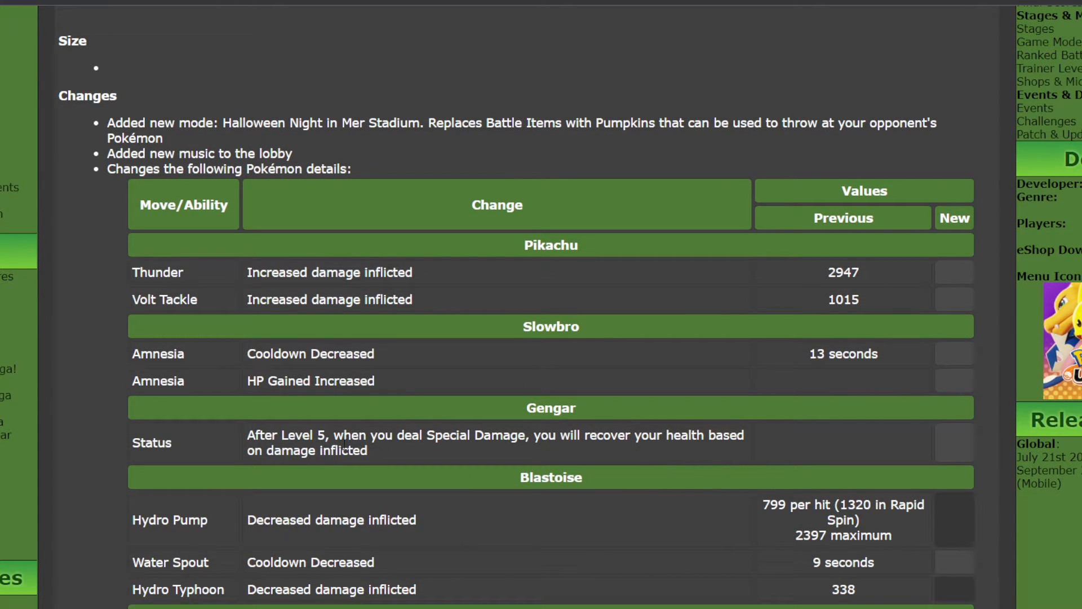
pyautogui.moveTo(526, 454)
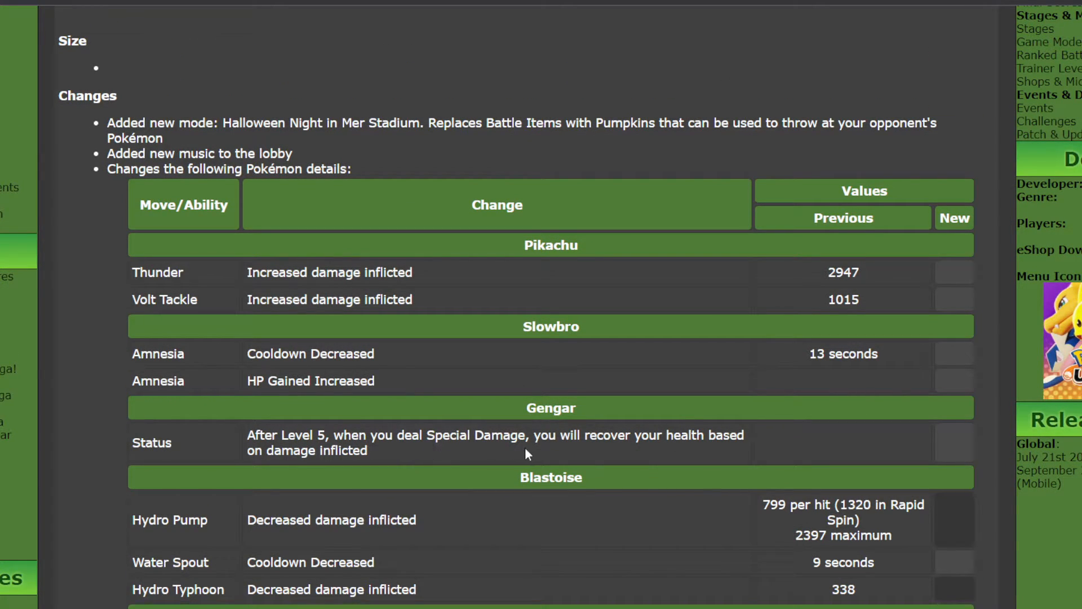
pyautogui.moveTo(708, 448)
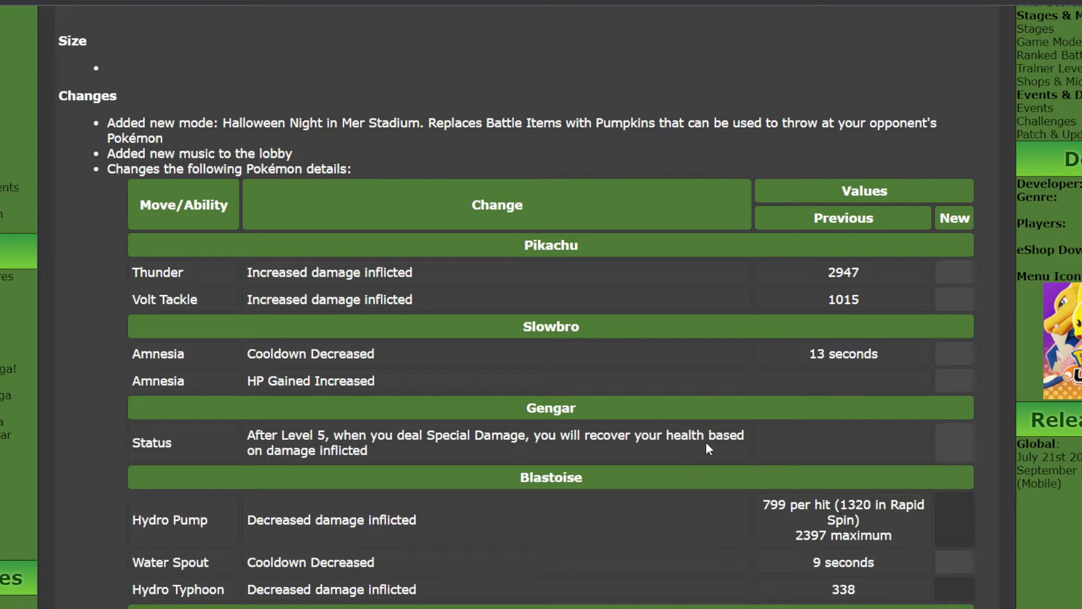
pyautogui.moveTo(339, 467)
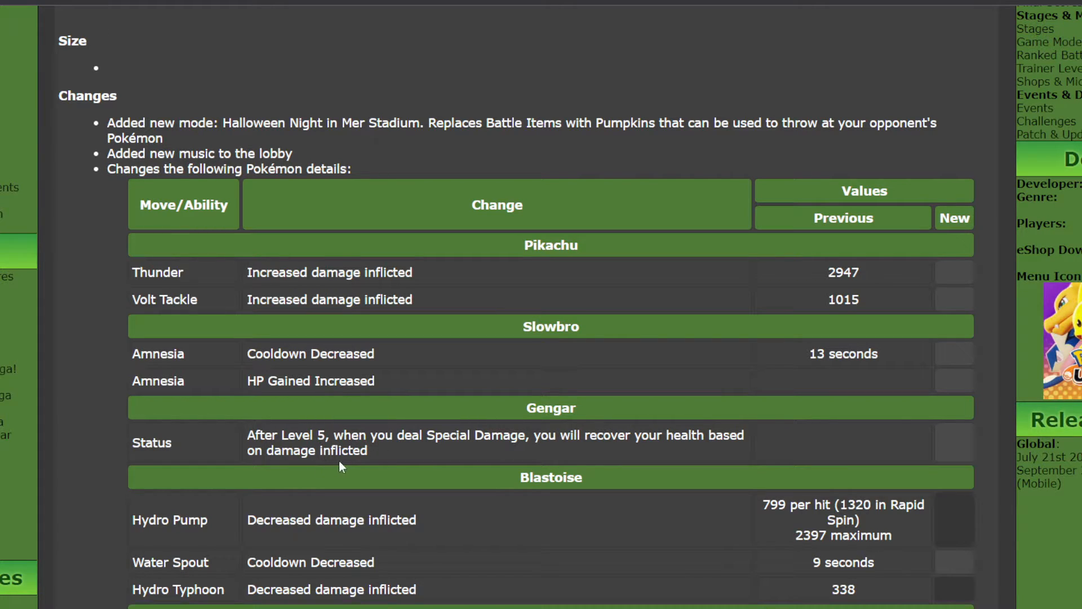
pyautogui.moveTo(417, 461)
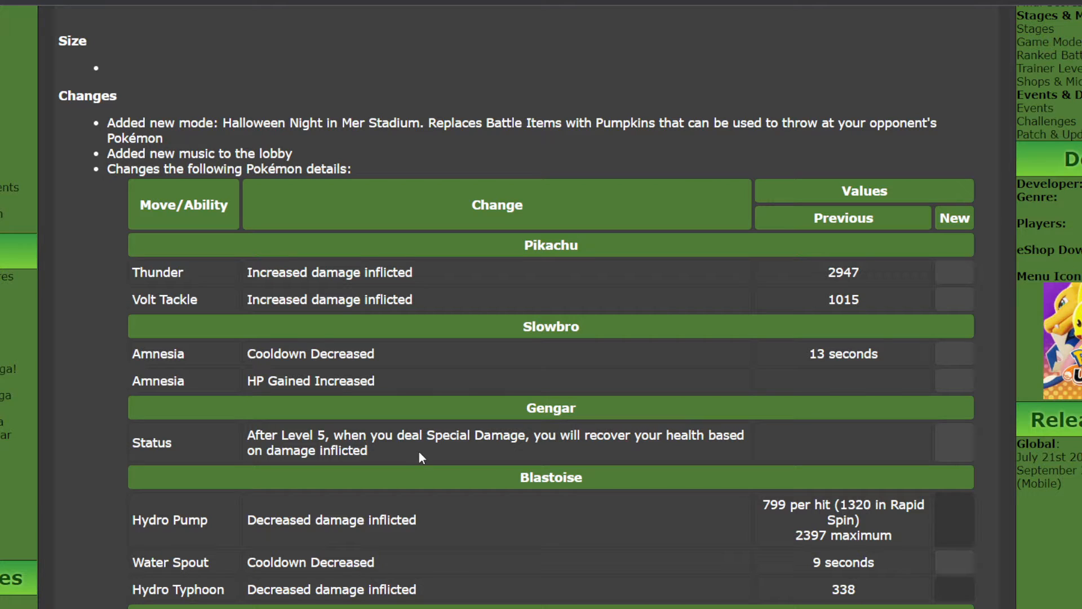
pyautogui.moveTo(425, 455)
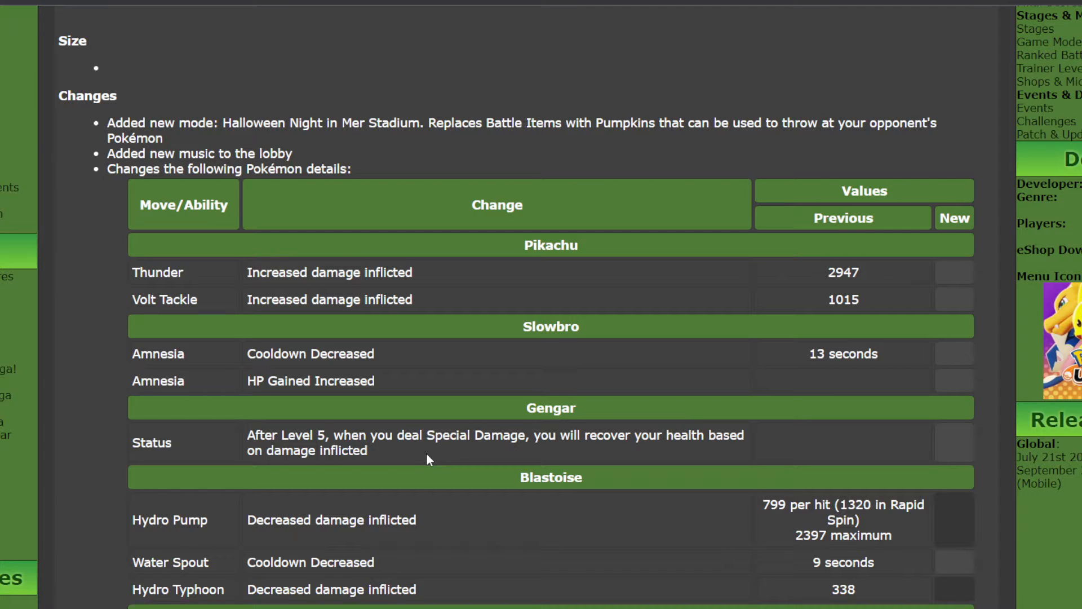
pyautogui.moveTo(641, 457)
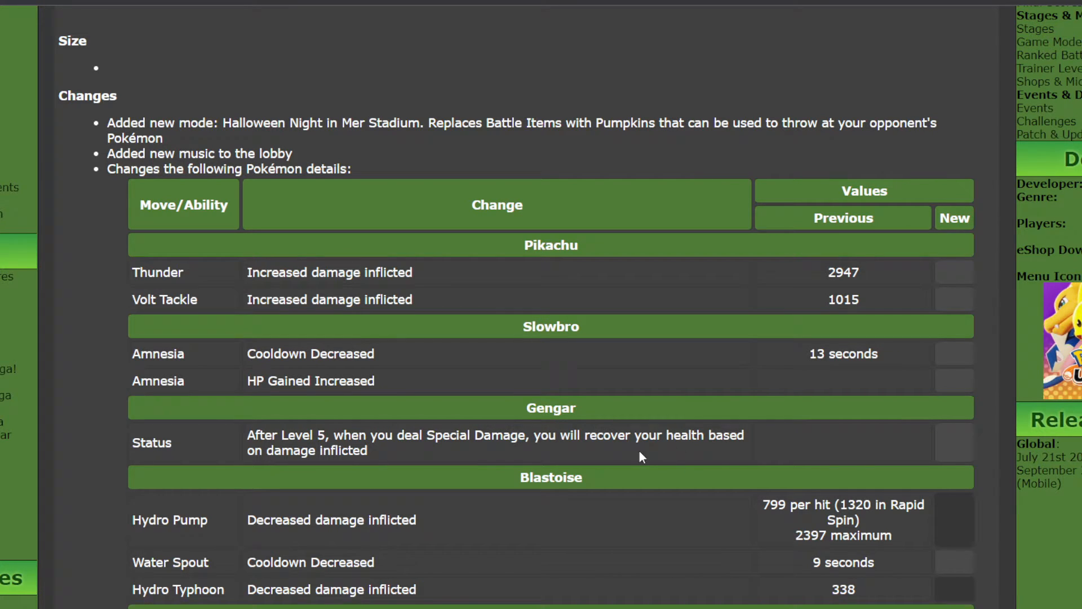
pyautogui.scroll(-3)
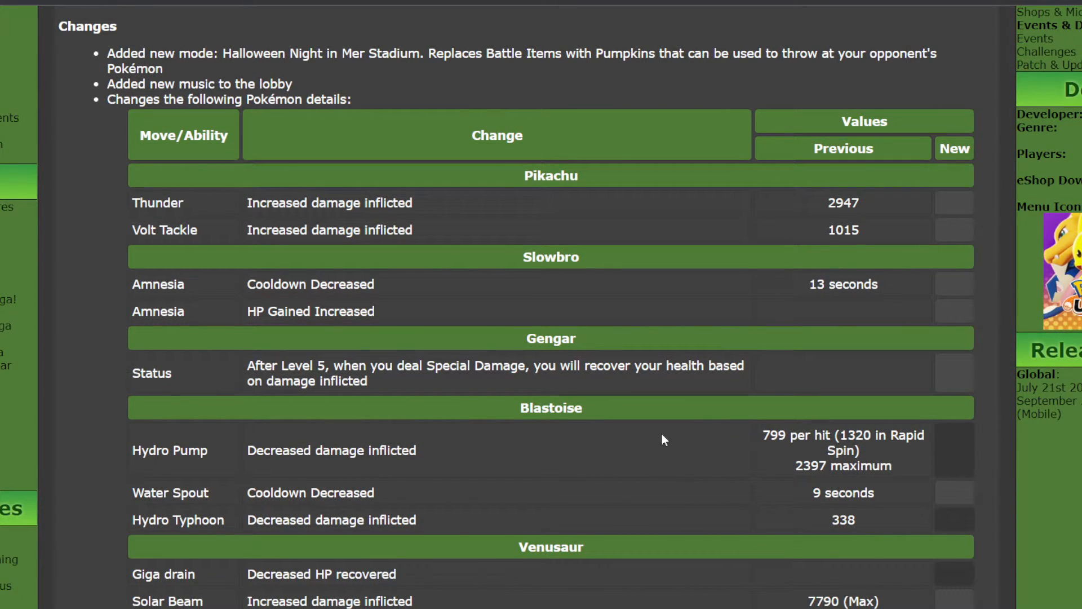
pyautogui.moveTo(616, 431)
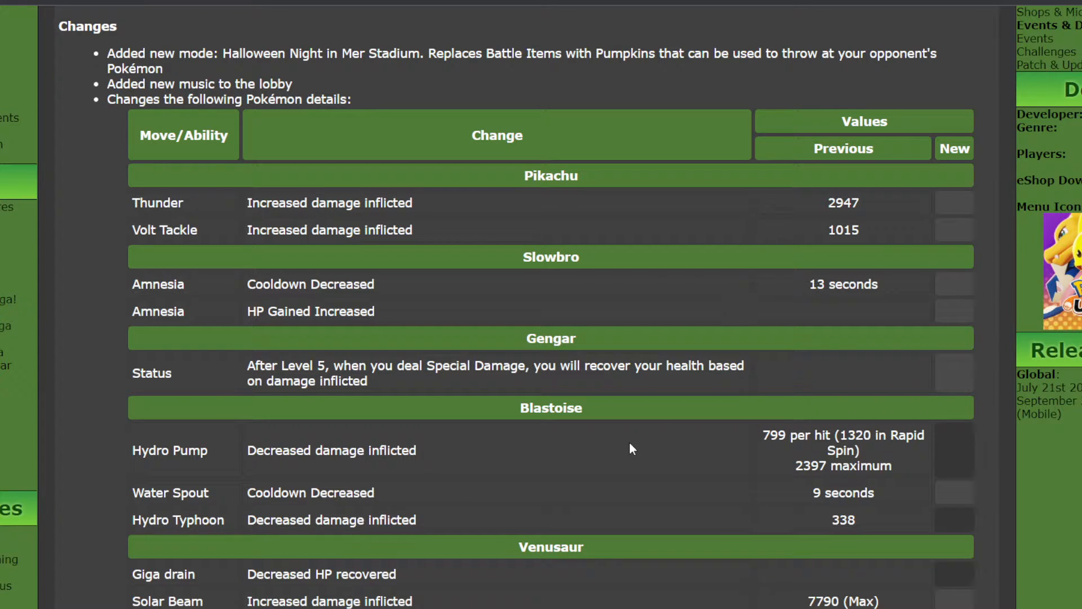
pyautogui.moveTo(617, 452)
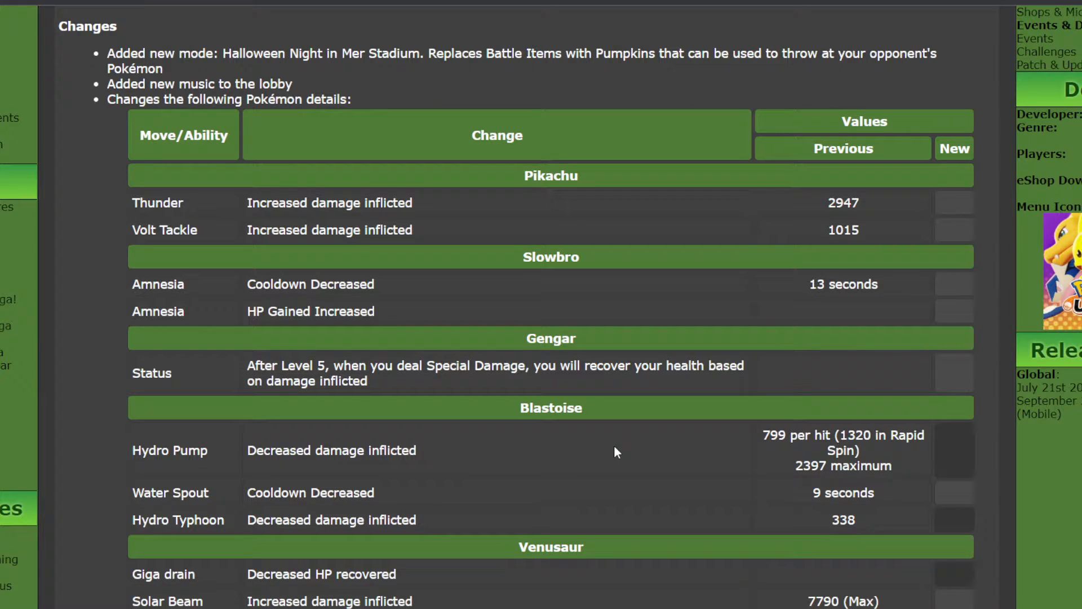
pyautogui.moveTo(621, 458)
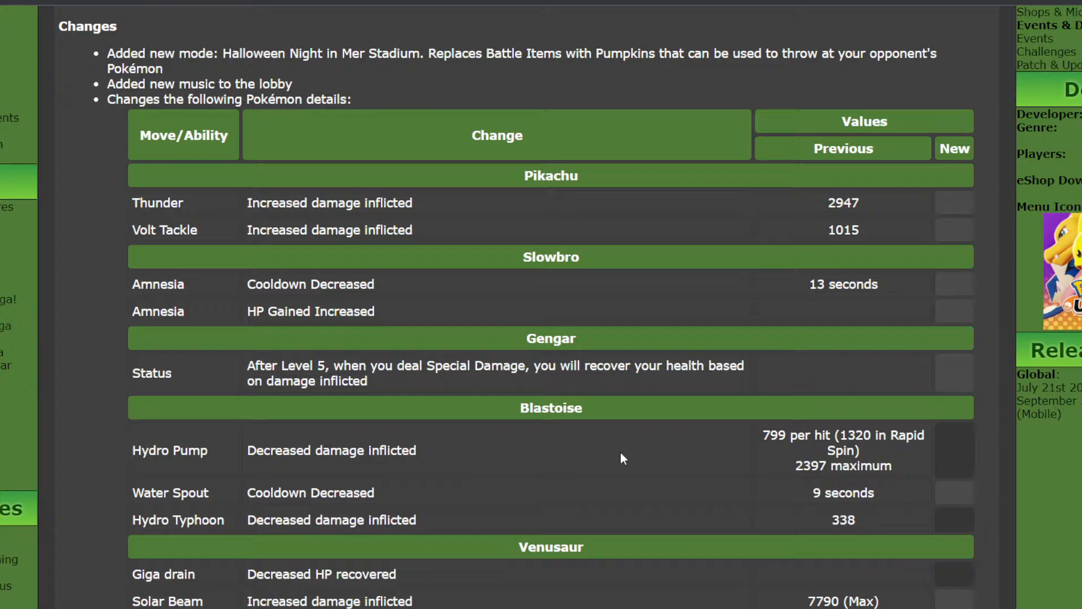
pyautogui.moveTo(635, 454)
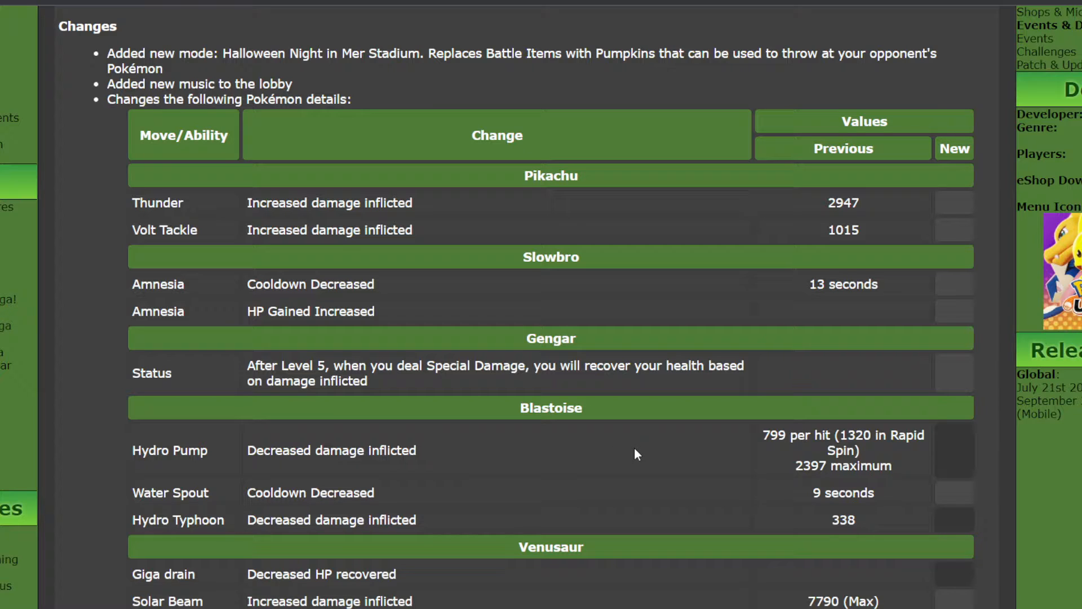
pyautogui.moveTo(628, 460)
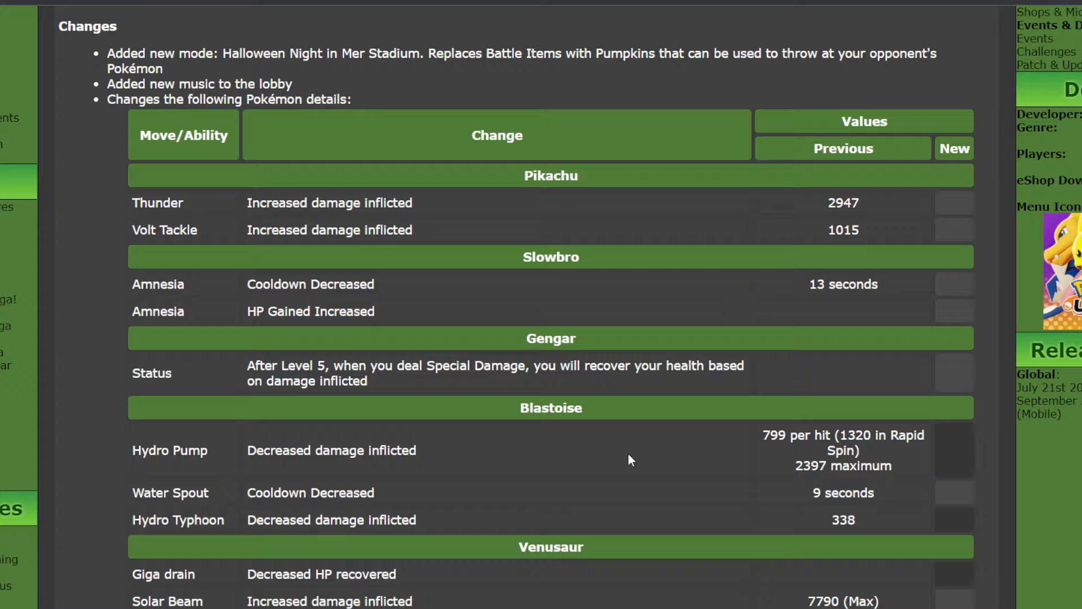
pyautogui.moveTo(629, 451)
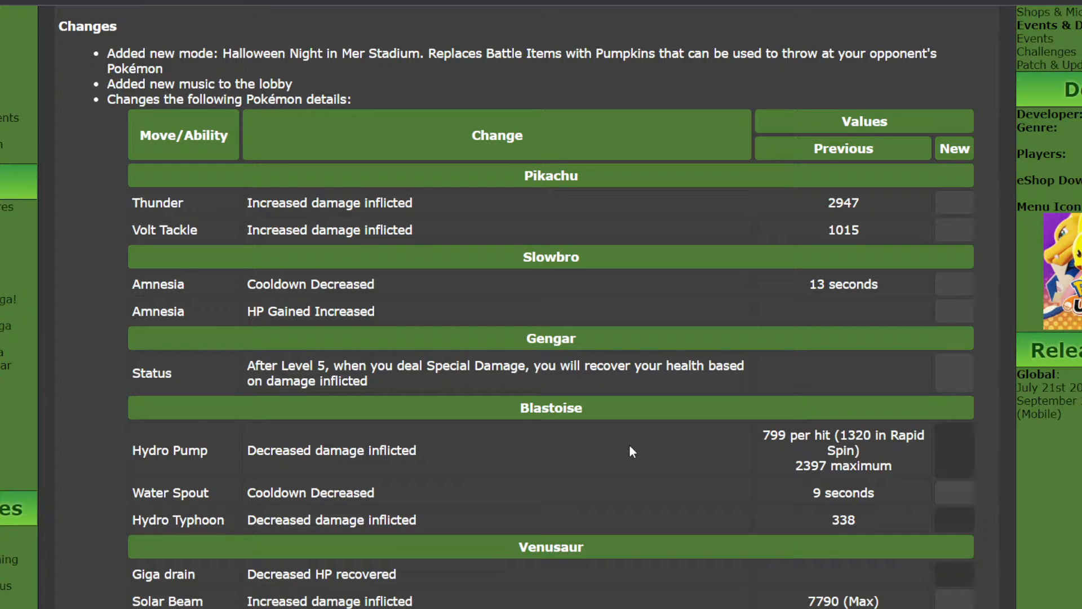
pyautogui.moveTo(605, 438)
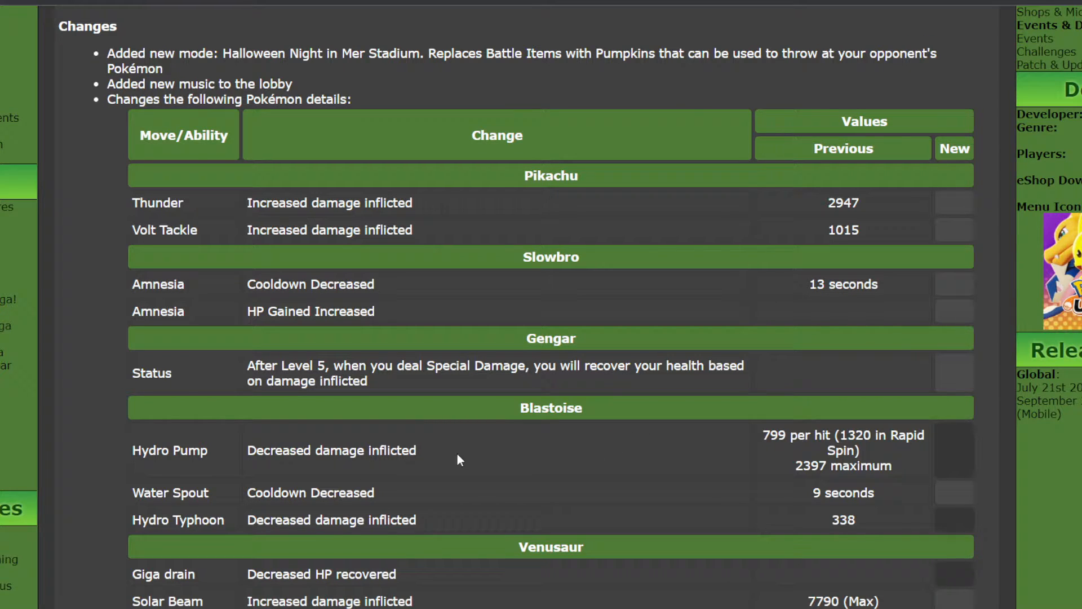
pyautogui.moveTo(801, 454)
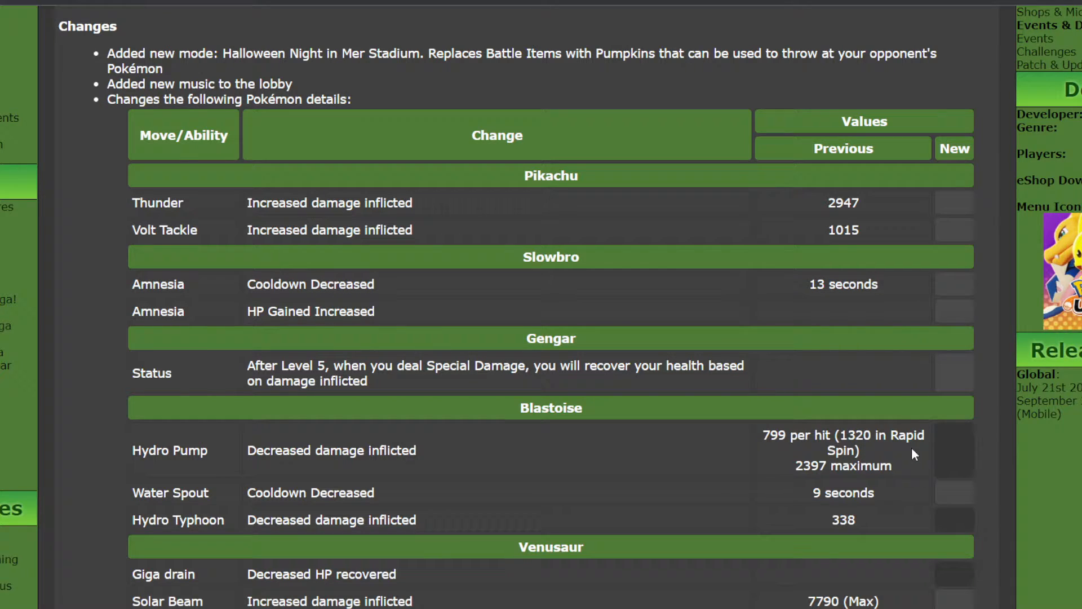
pyautogui.moveTo(798, 482)
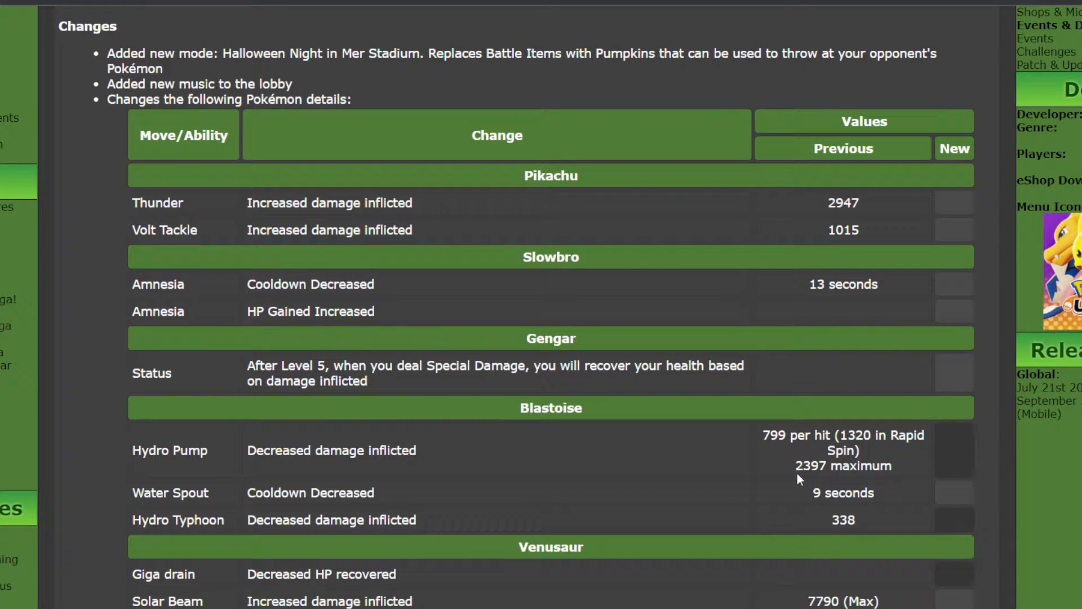
pyautogui.moveTo(765, 469)
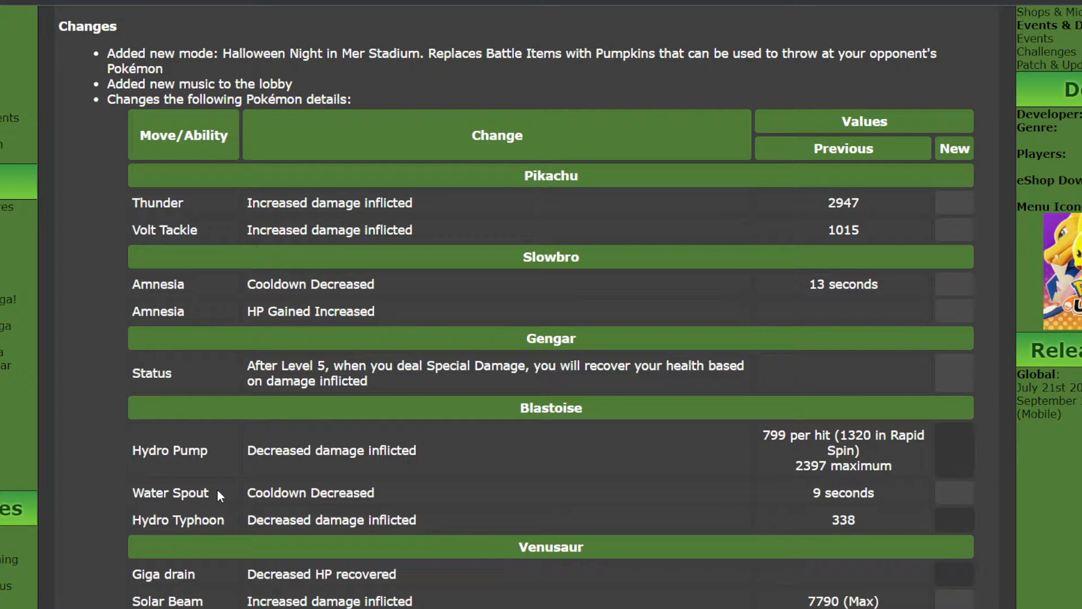
pyautogui.moveTo(576, 498)
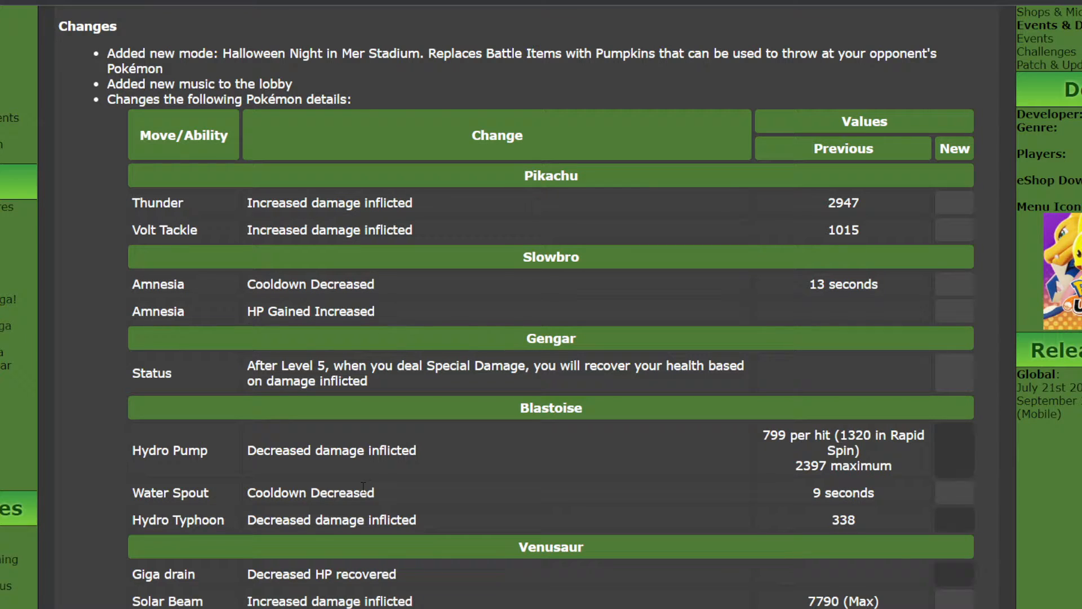
pyautogui.moveTo(384, 493)
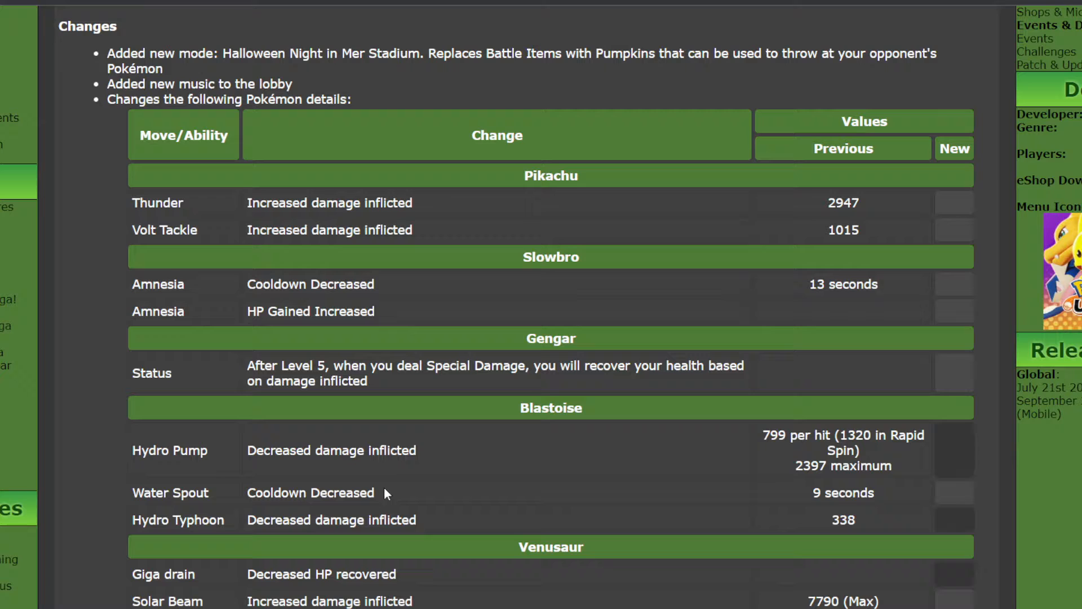
pyautogui.moveTo(394, 495)
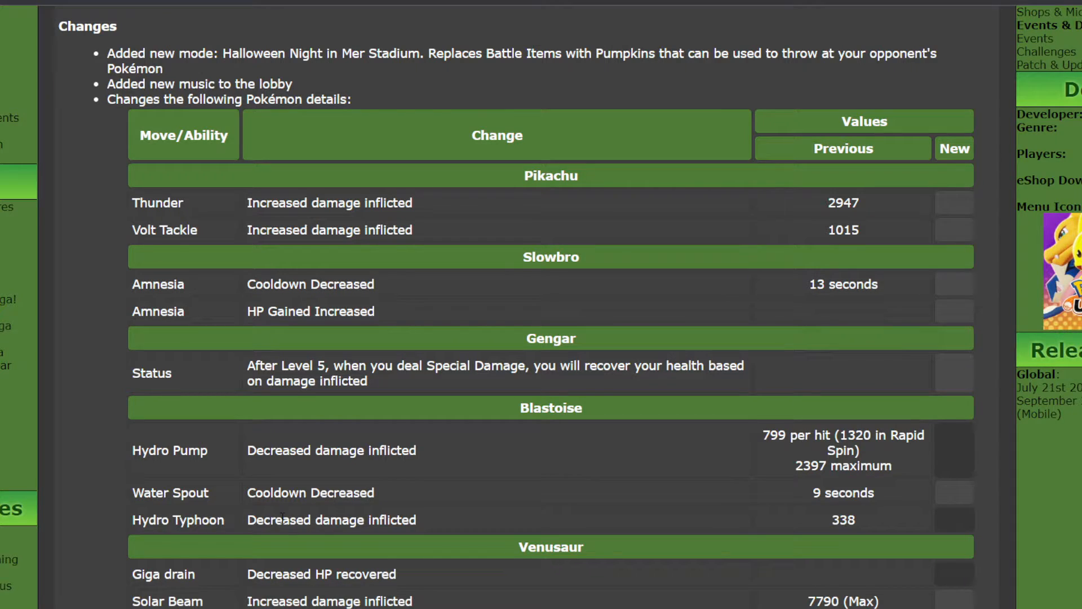
pyautogui.moveTo(378, 493)
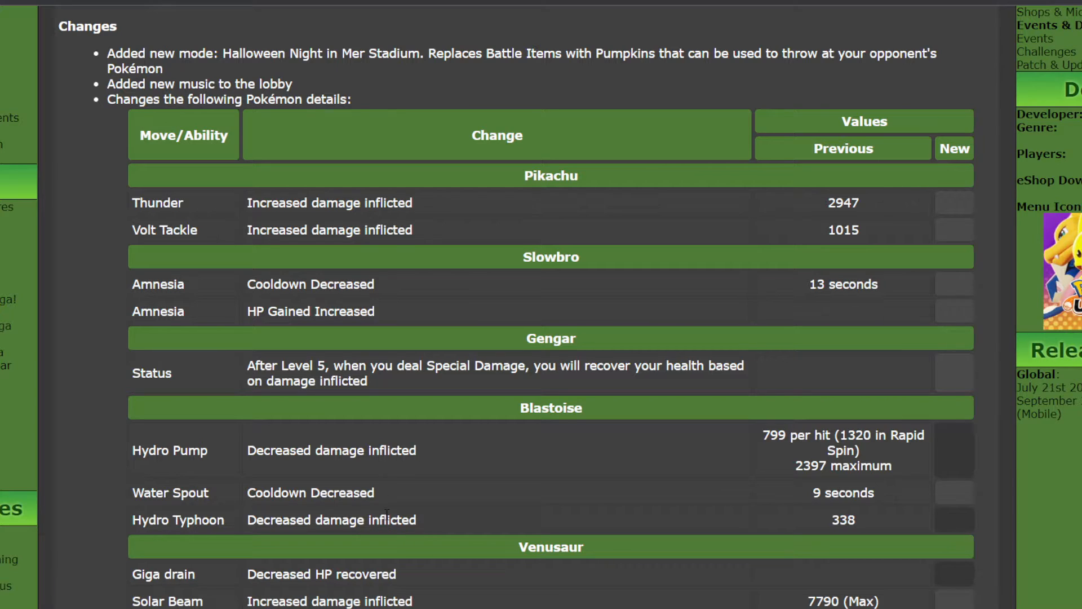
pyautogui.moveTo(420, 522)
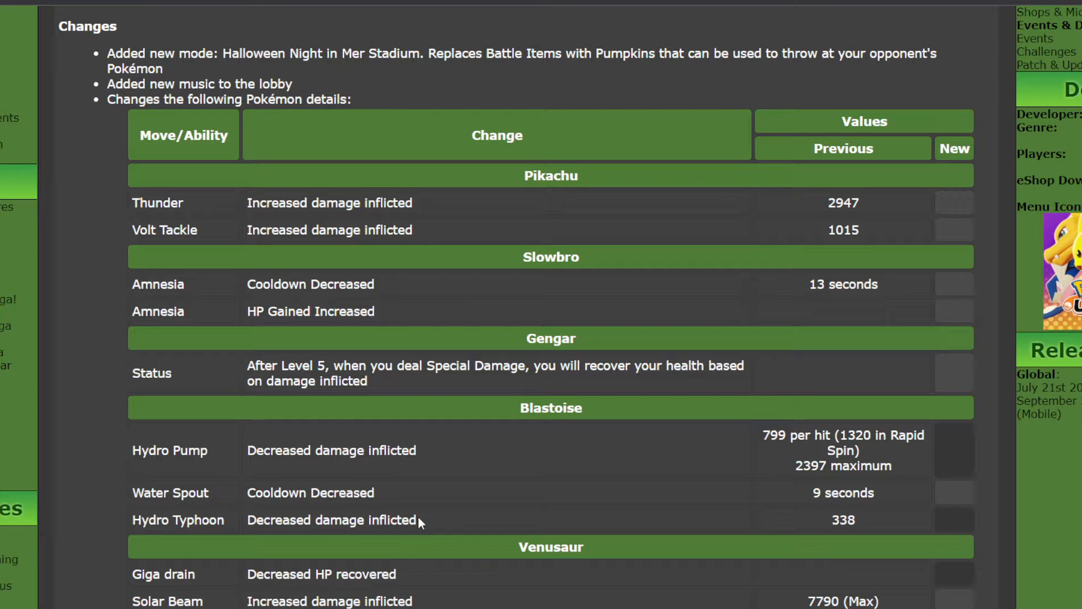
pyautogui.moveTo(814, 538)
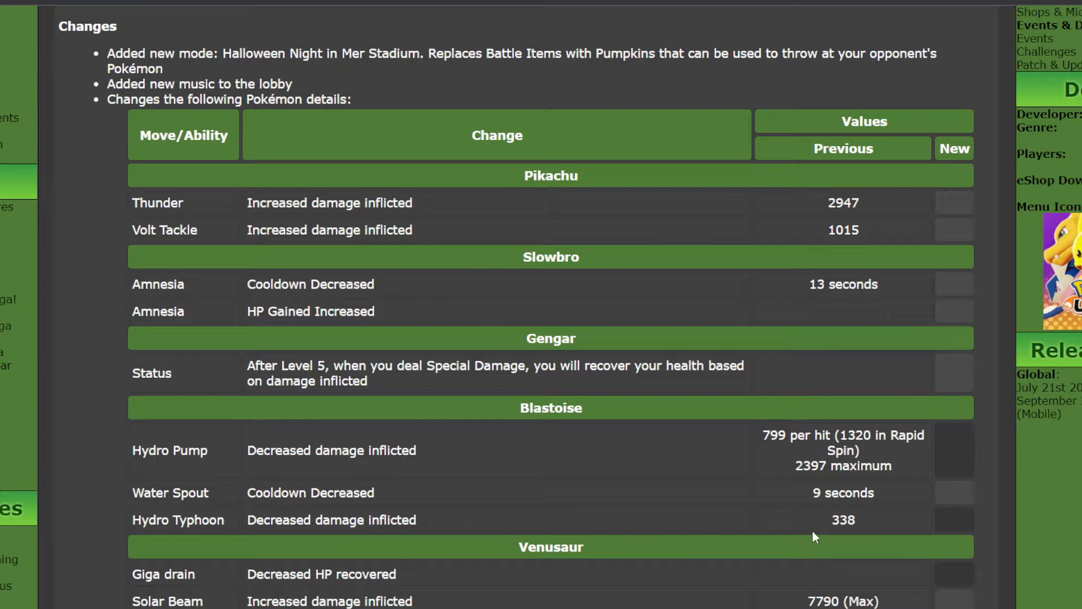
# Scroll down until Lucario's reduced Attack stat row appears below Venusaur
pyautogui.scroll(-3)
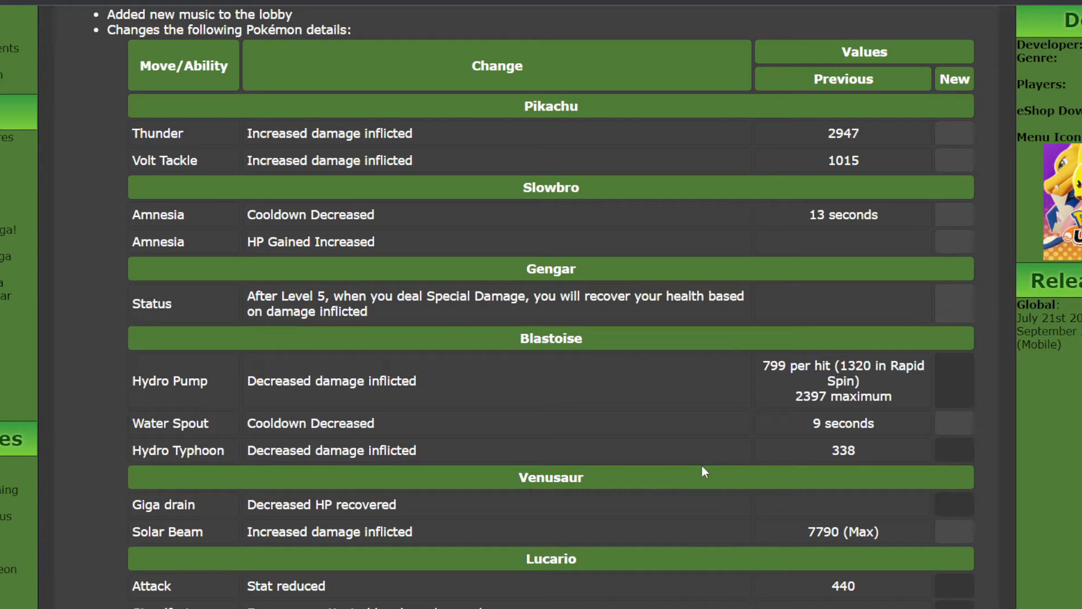
pyautogui.moveTo(610, 476)
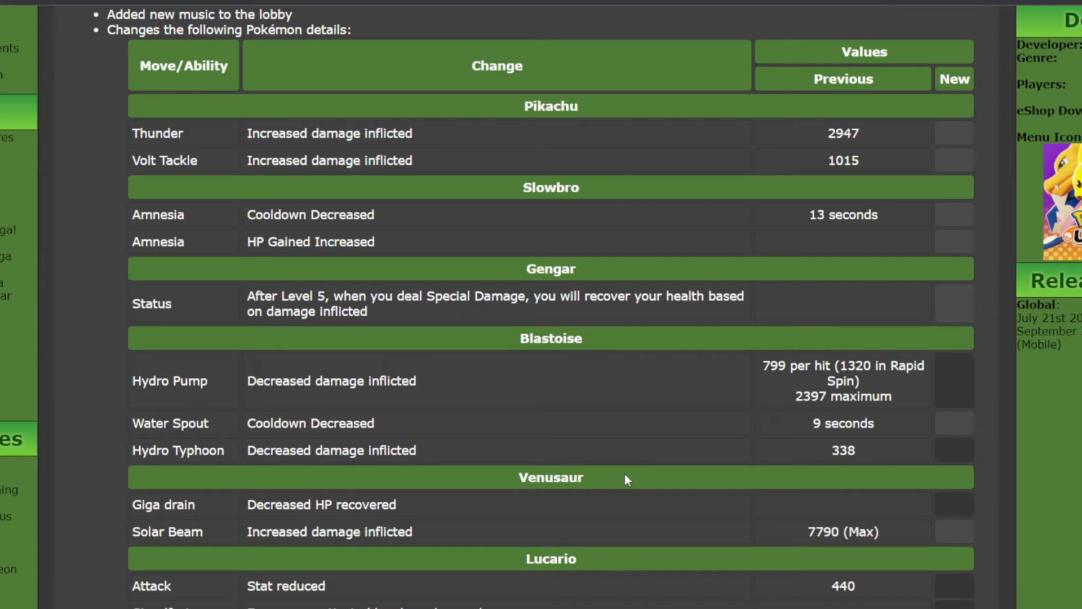
pyautogui.moveTo(617, 475)
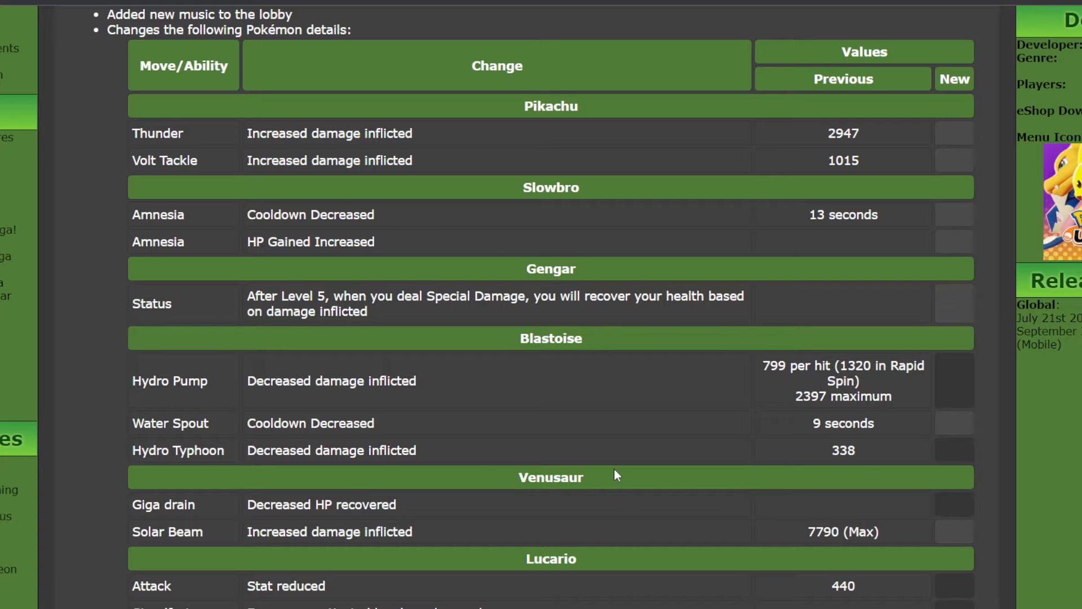
pyautogui.moveTo(620, 475)
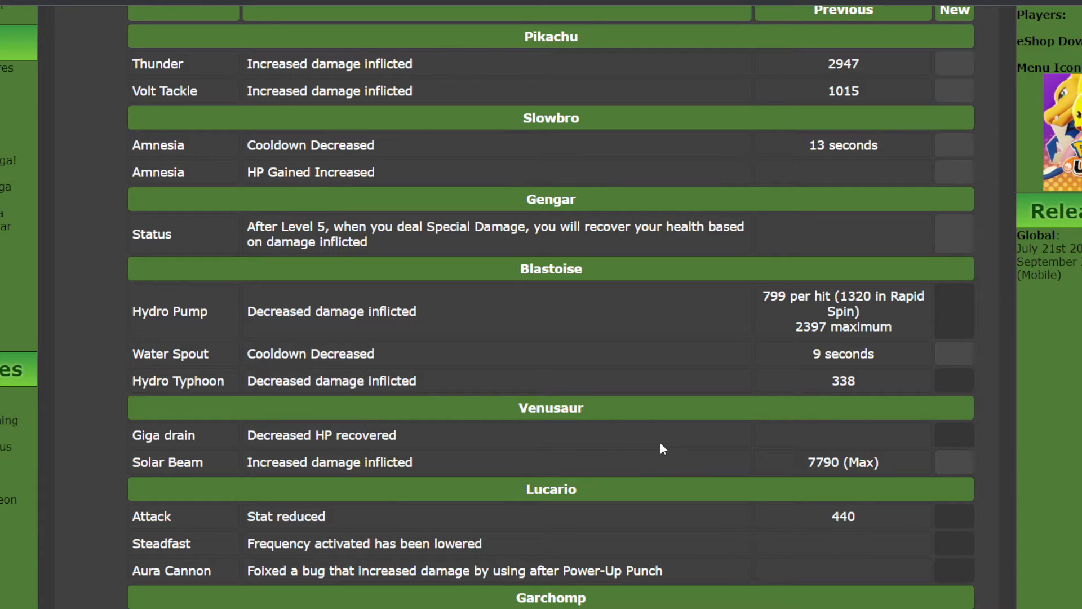
pyautogui.moveTo(662, 435)
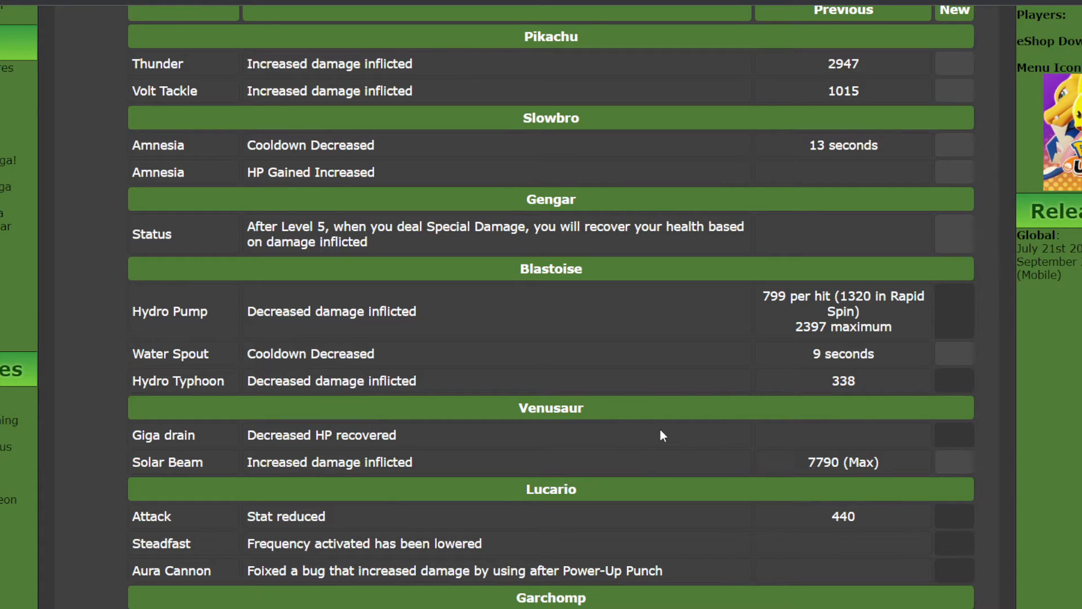
# Scroll past Garchomp, Zeraora, Cramorant and Talonflame to the Remoat Stadium Zapdos, Drednaw and Rotom rows
pyautogui.scroll(-3)
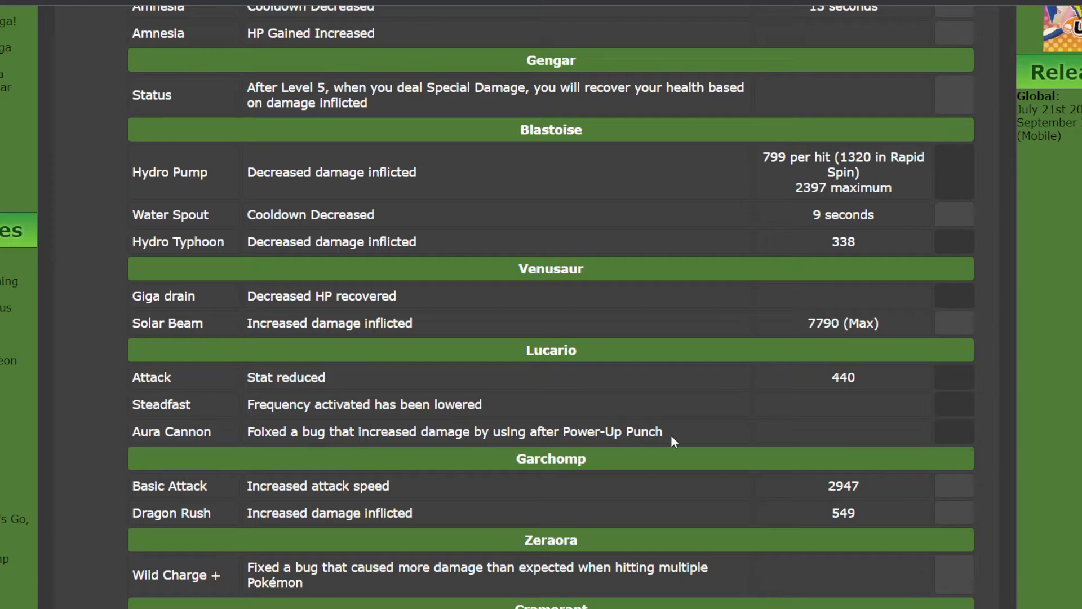
pyautogui.scroll(3)
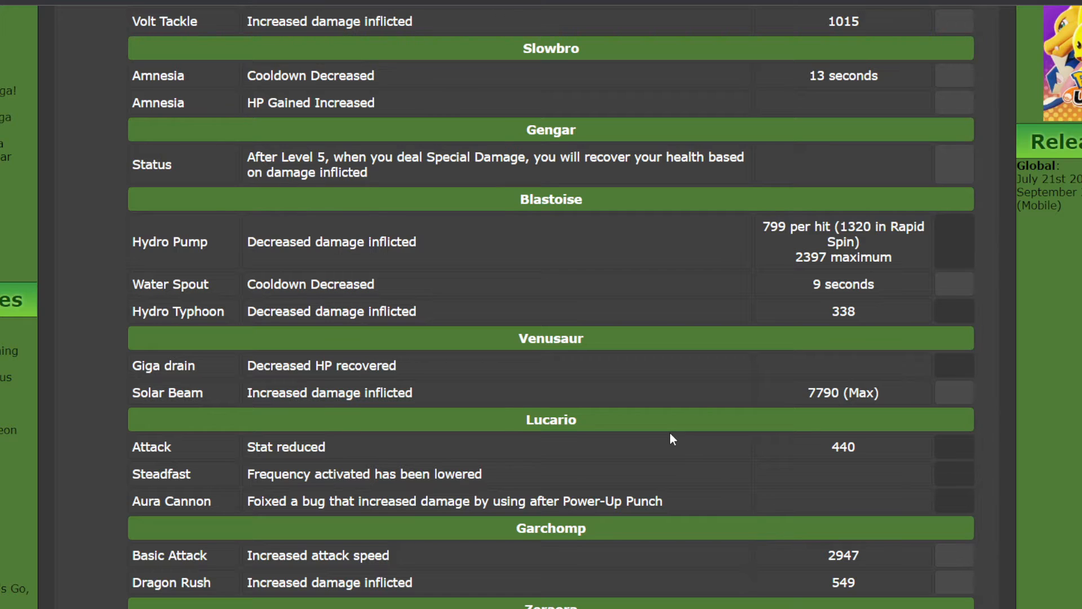
pyautogui.moveTo(615, 435)
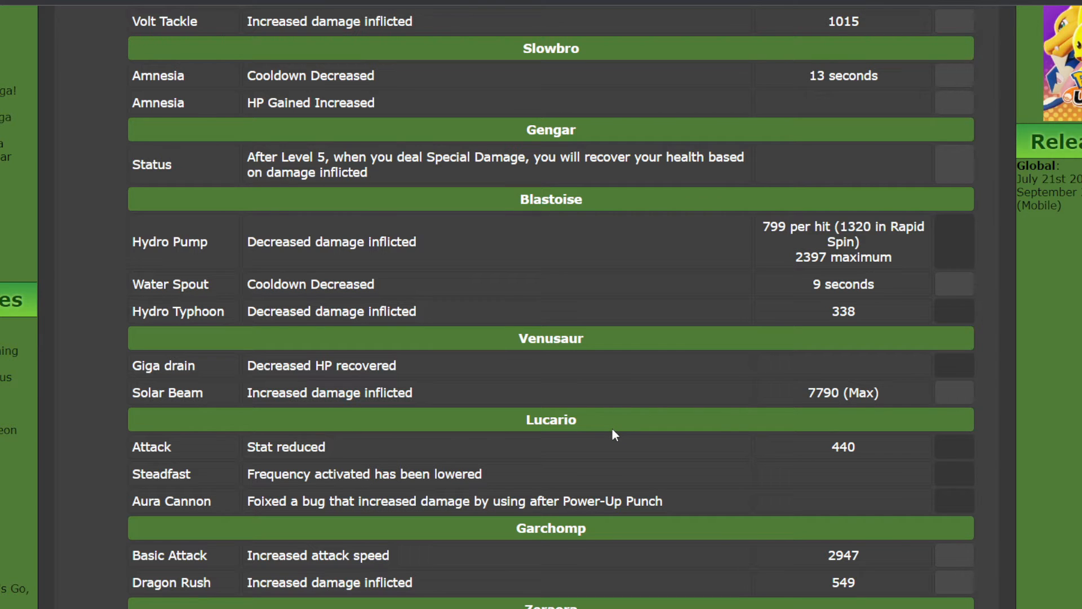
pyautogui.moveTo(616, 424)
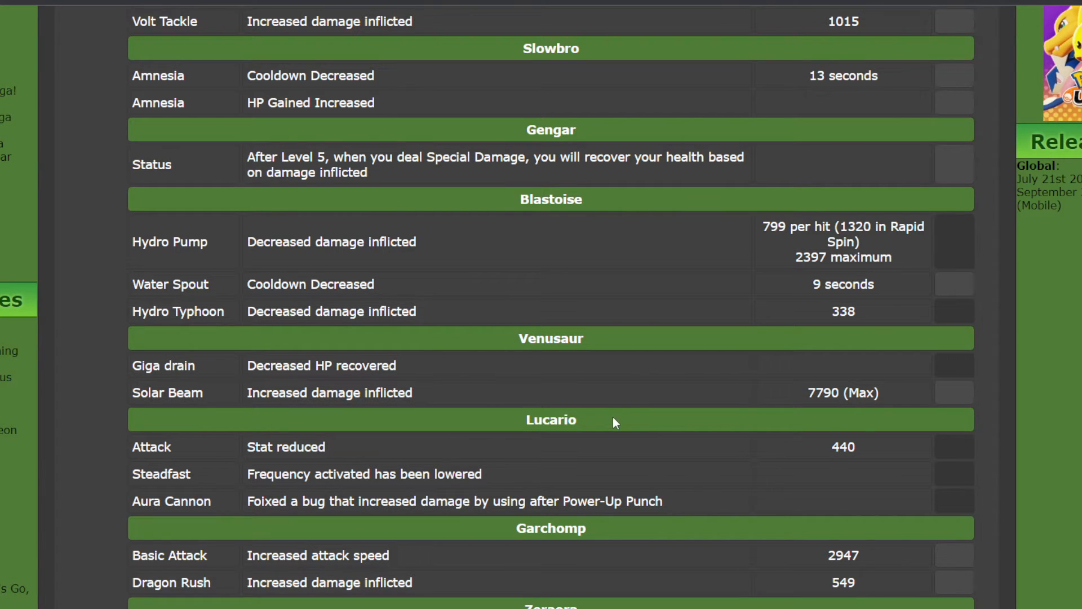
pyautogui.scroll(-3)
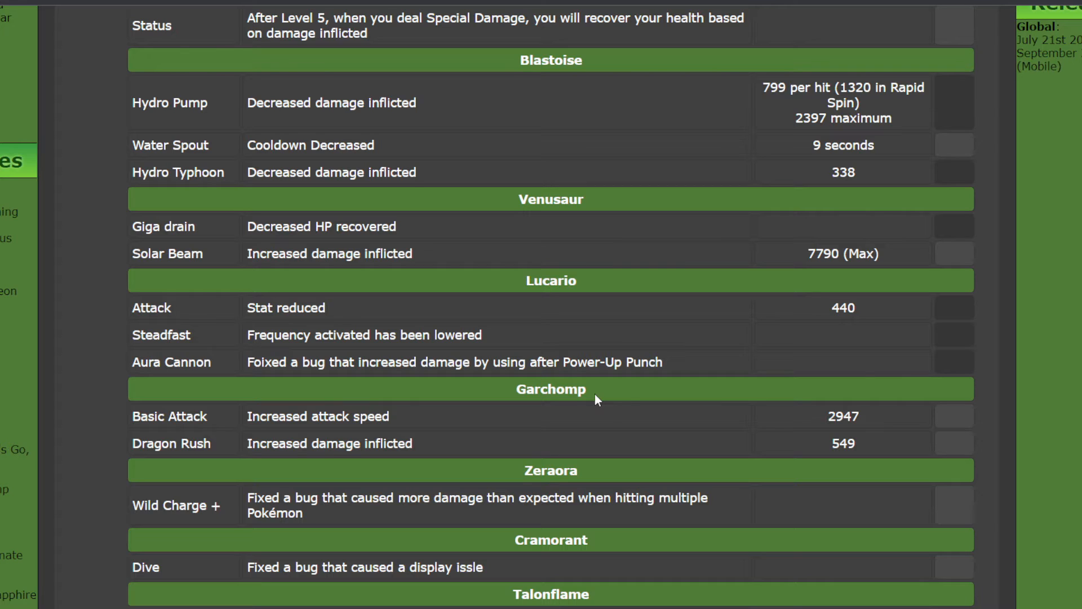
pyautogui.scroll(-3)
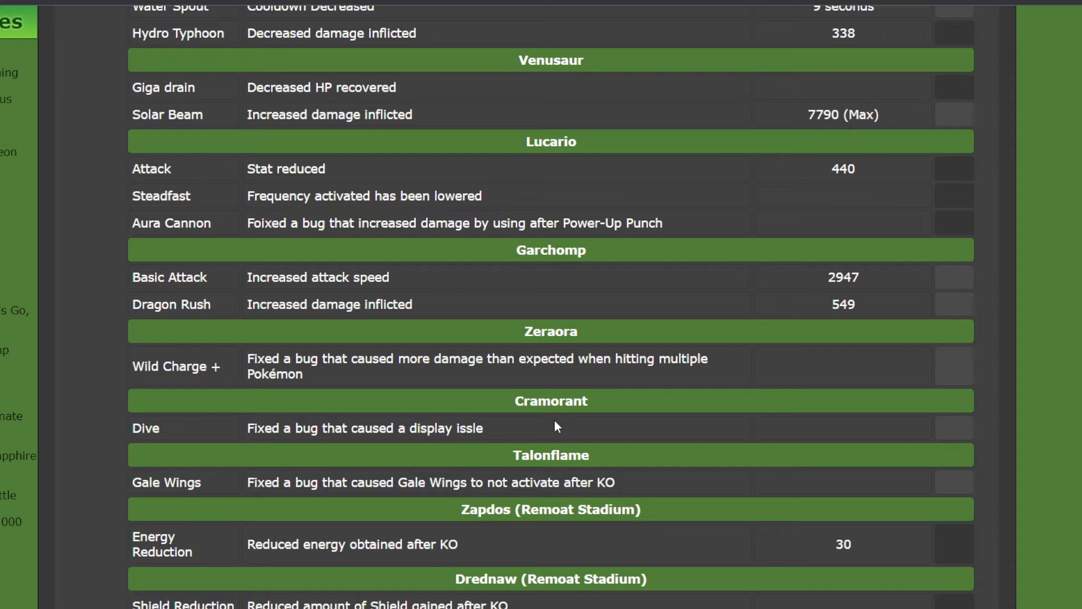
pyautogui.scroll(-3)
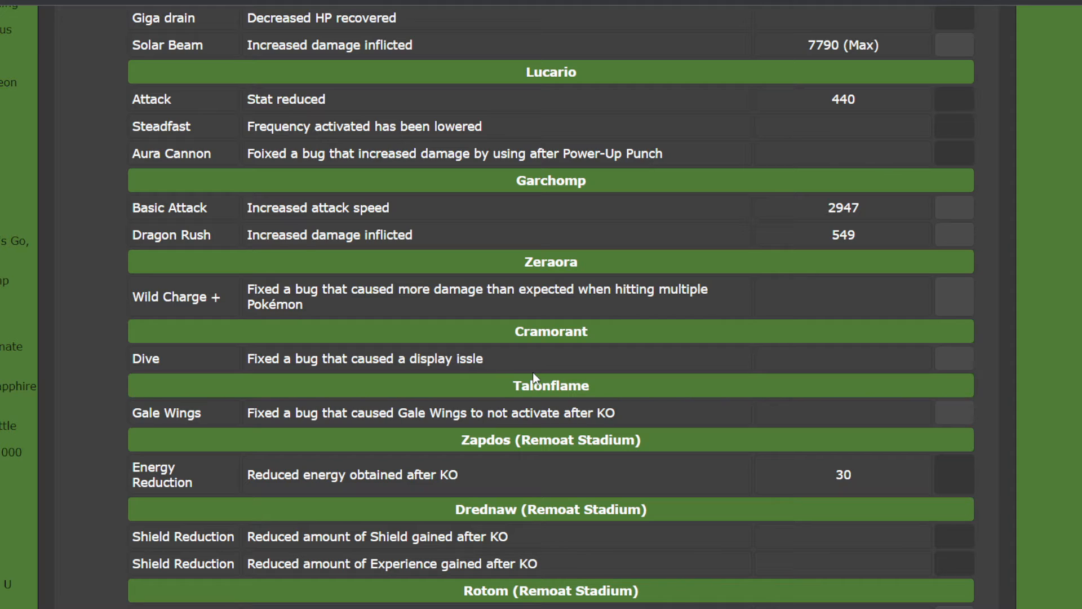
pyautogui.moveTo(520, 364)
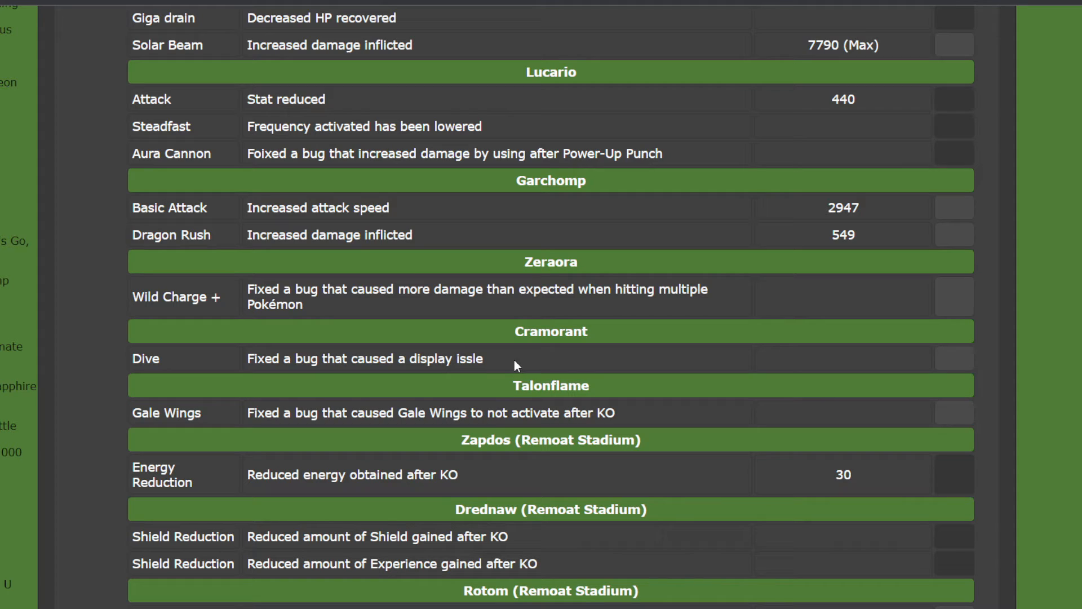
pyautogui.moveTo(554, 349)
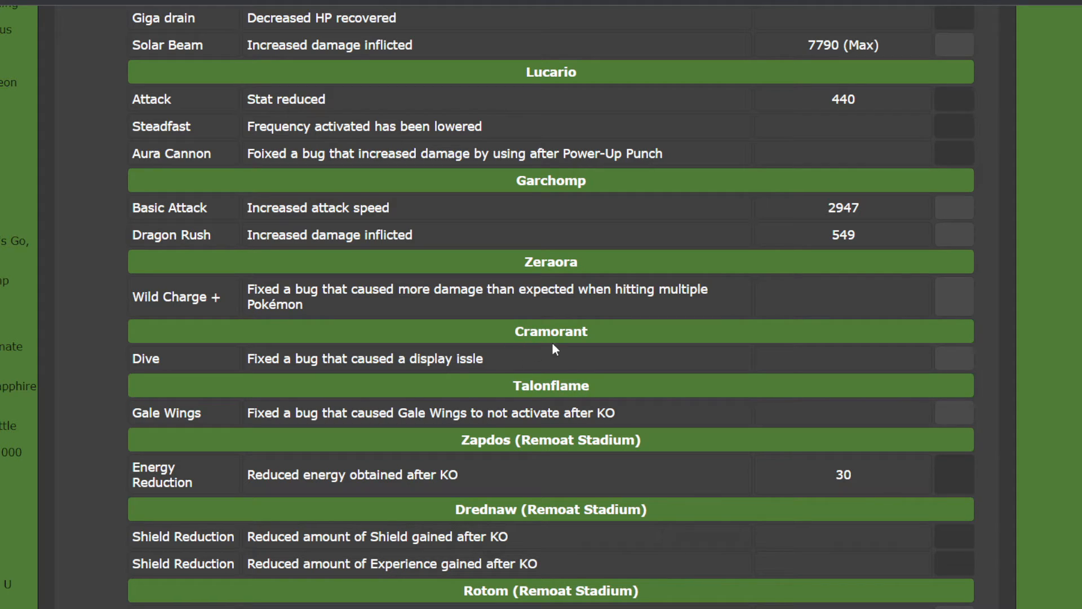
pyautogui.moveTo(416, 376)
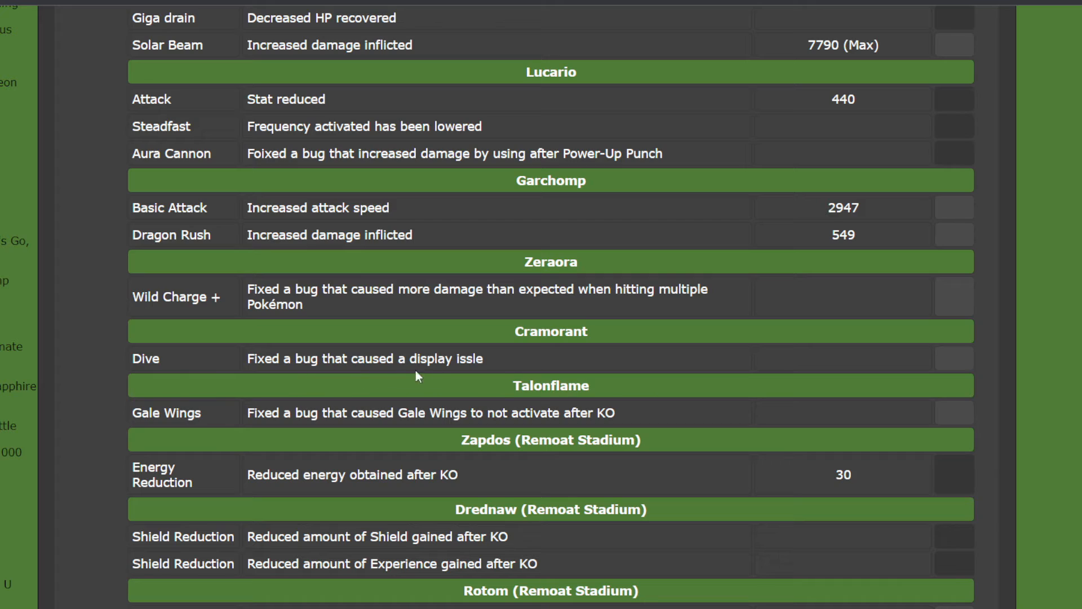
pyautogui.moveTo(472, 387)
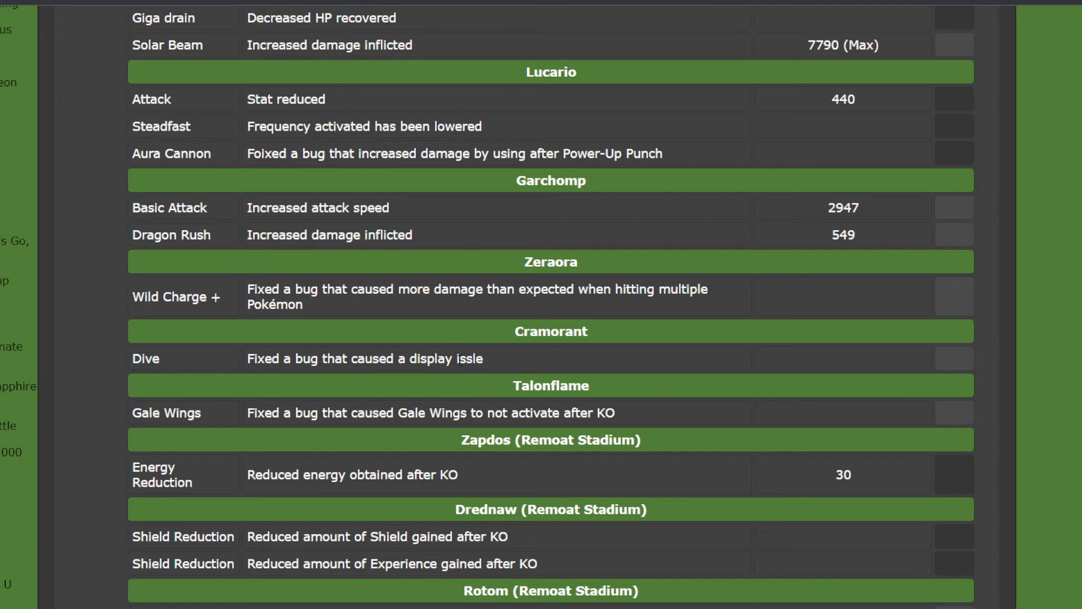
# Select text in the Lucario through Remoat Stadium rows of the change table
pyautogui.doubleClick(469, 359)
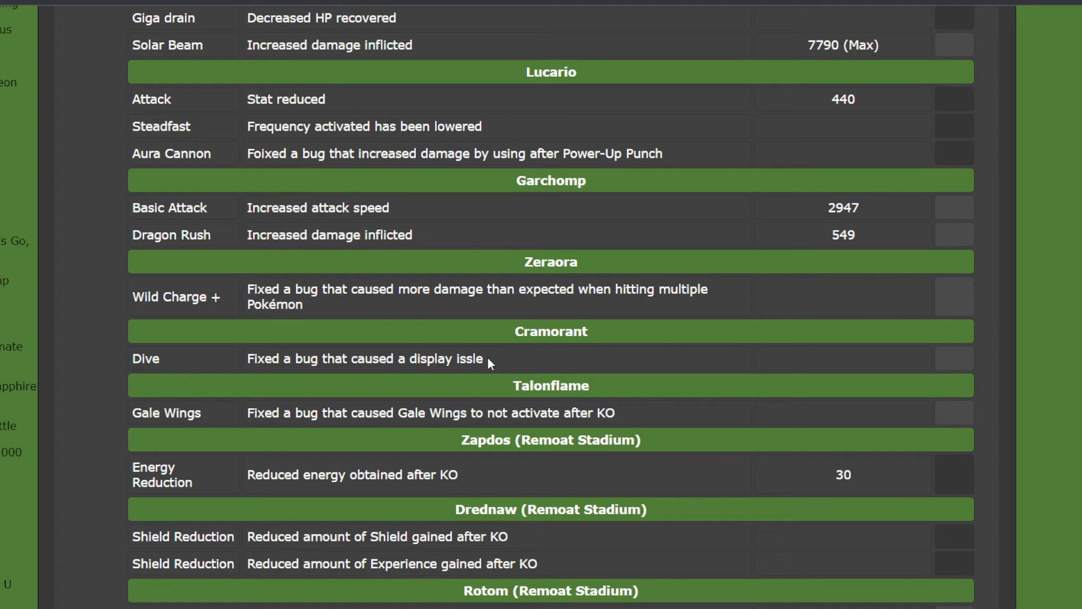
pyautogui.moveTo(700, 422)
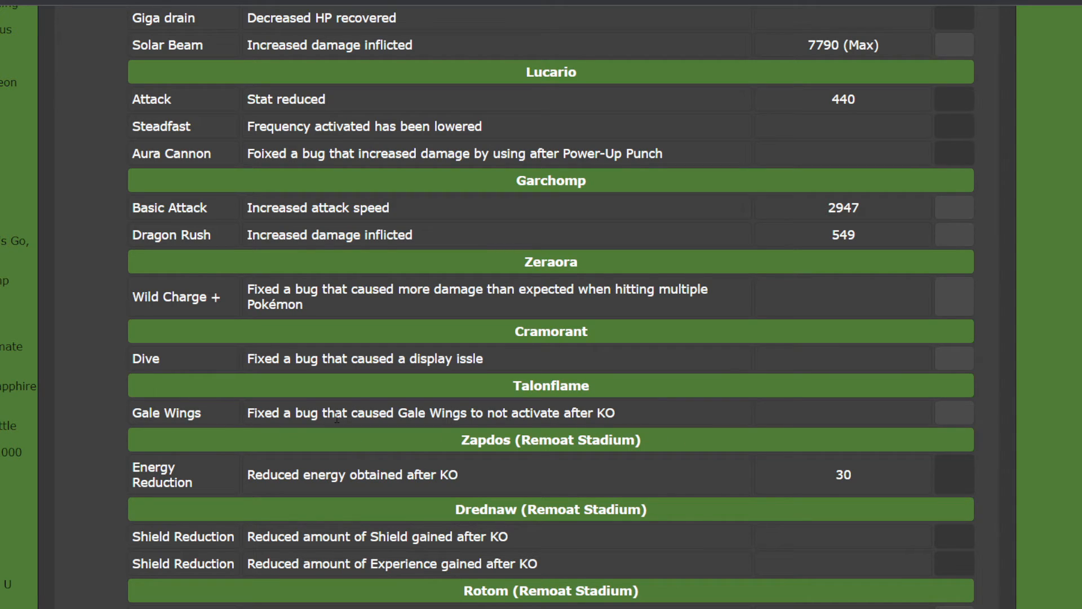
pyautogui.moveTo(586, 426)
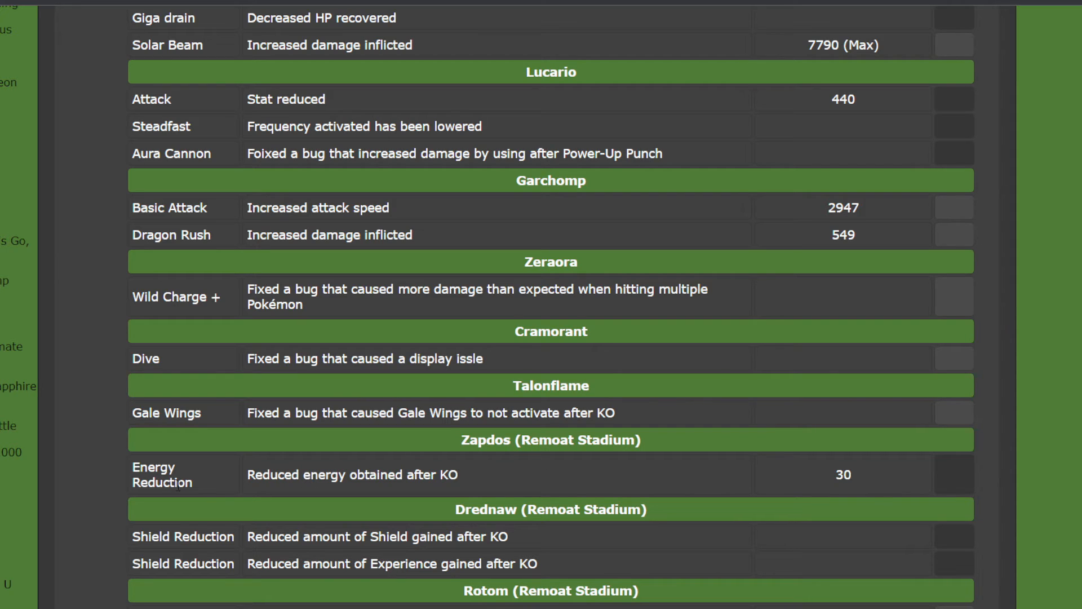
pyautogui.moveTo(201, 485)
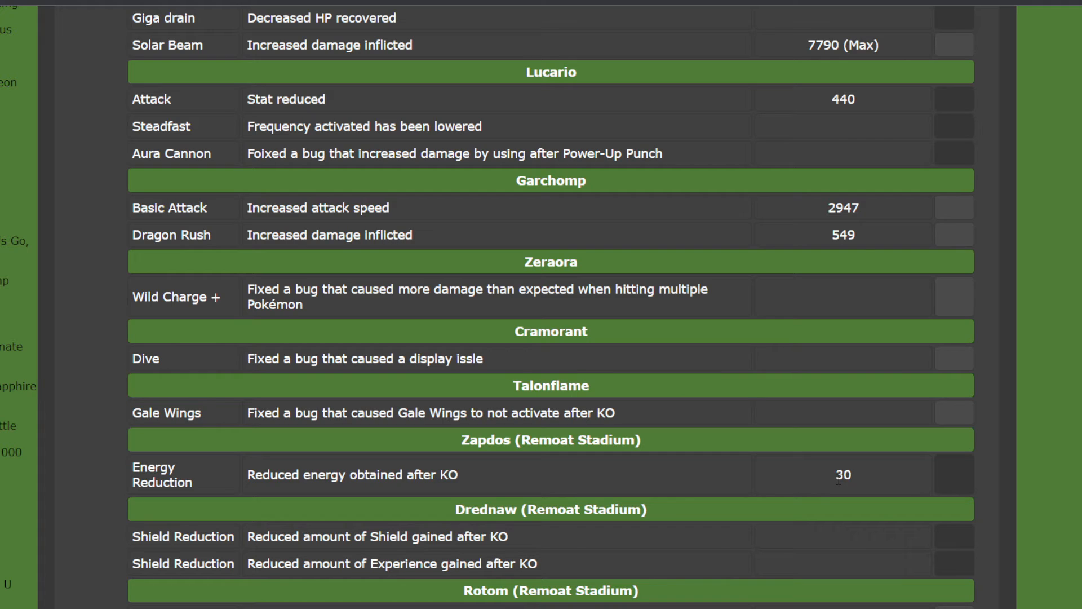
pyautogui.moveTo(839, 491)
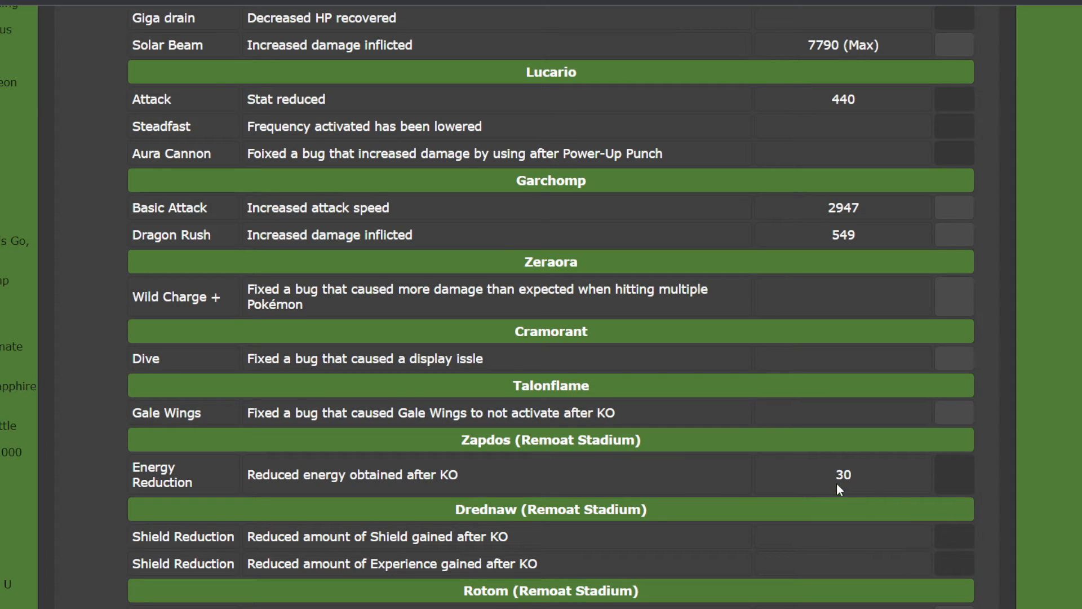
pyautogui.moveTo(853, 483)
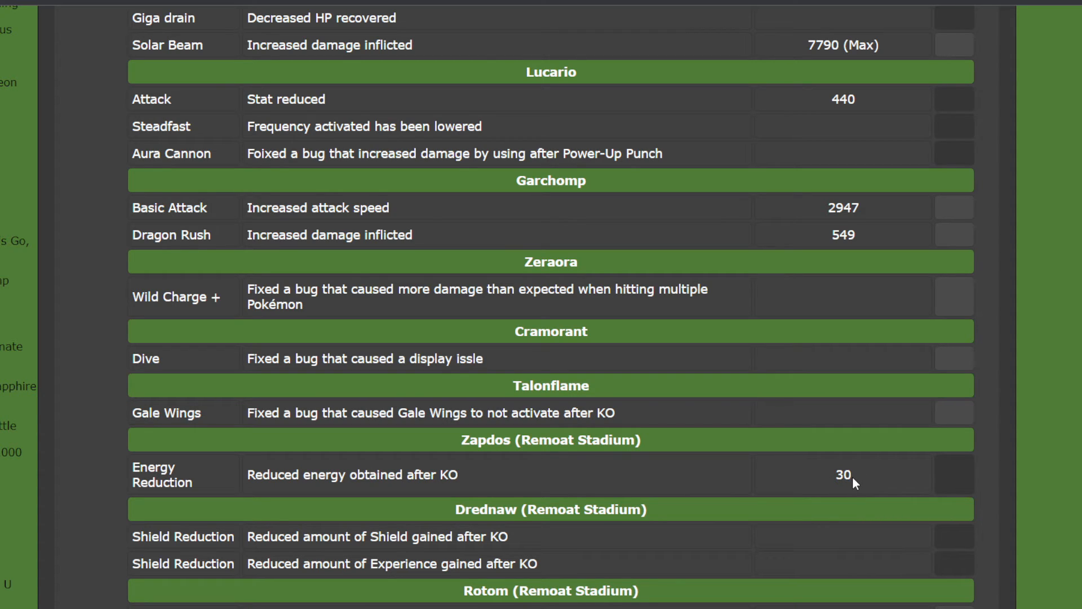
pyautogui.doubleClick(842, 475)
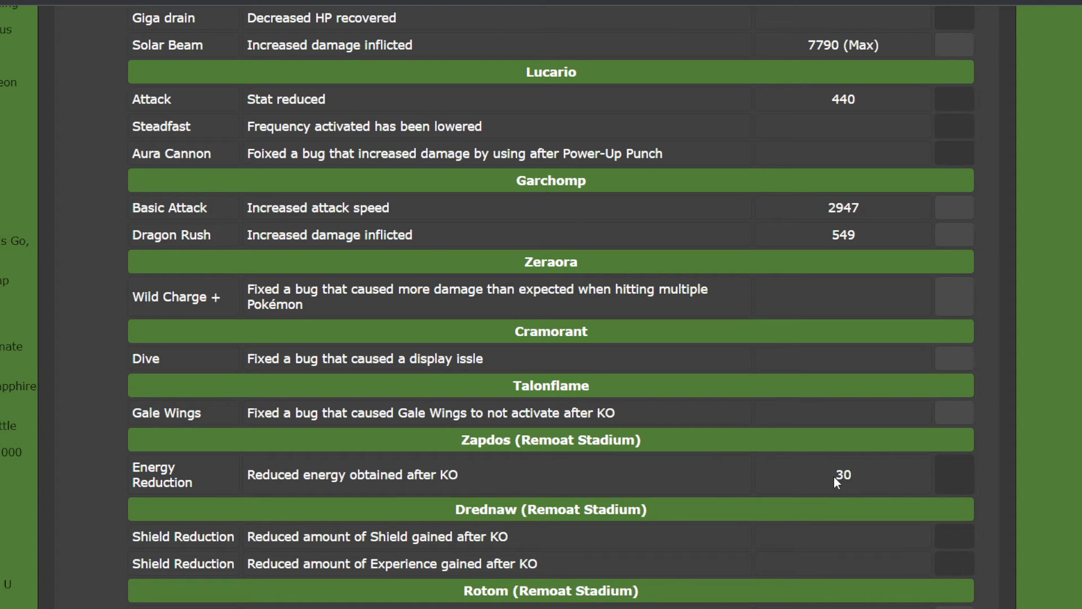
pyautogui.moveTo(834, 481)
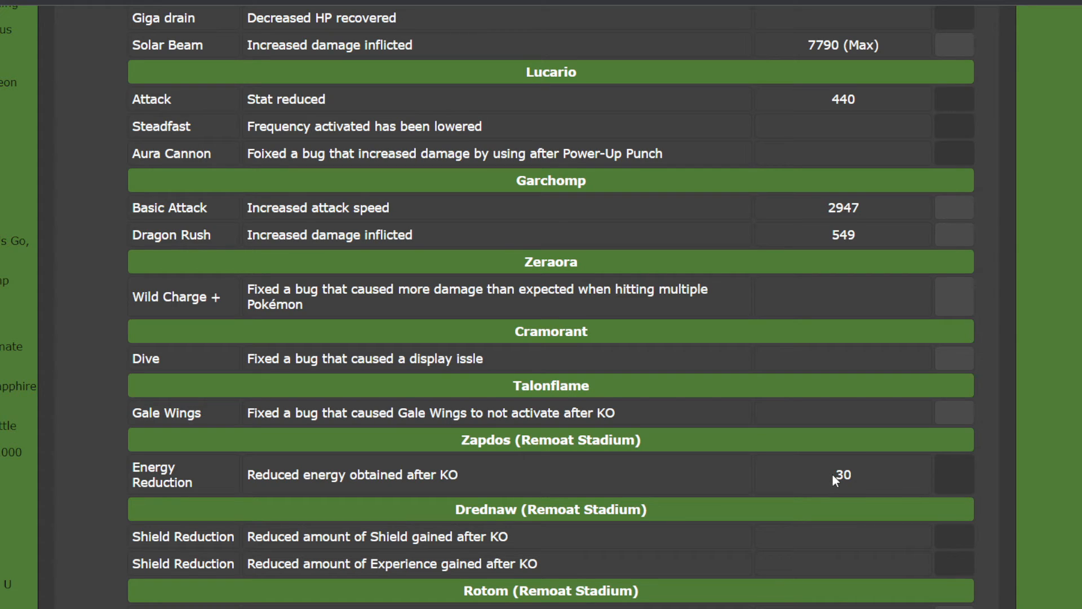
pyautogui.doubleClick(843, 474)
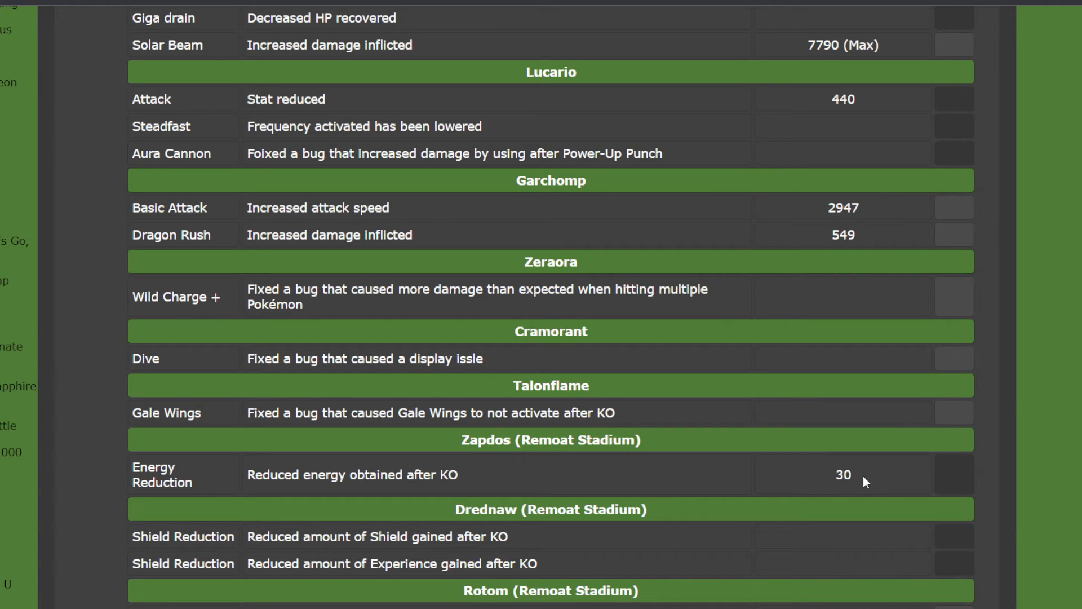
pyautogui.moveTo(871, 488)
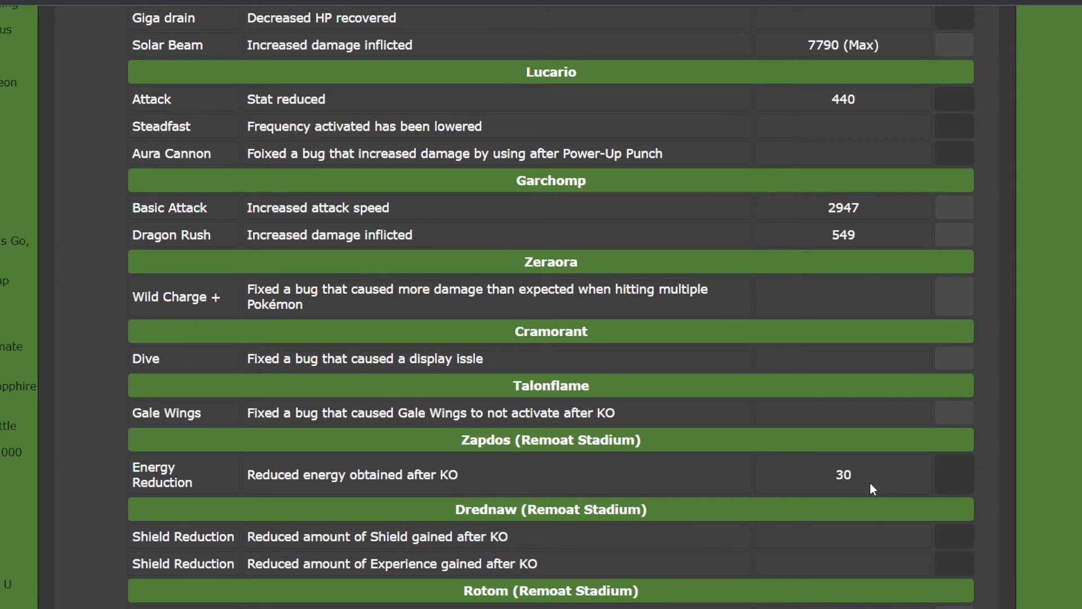
pyautogui.moveTo(642, 478)
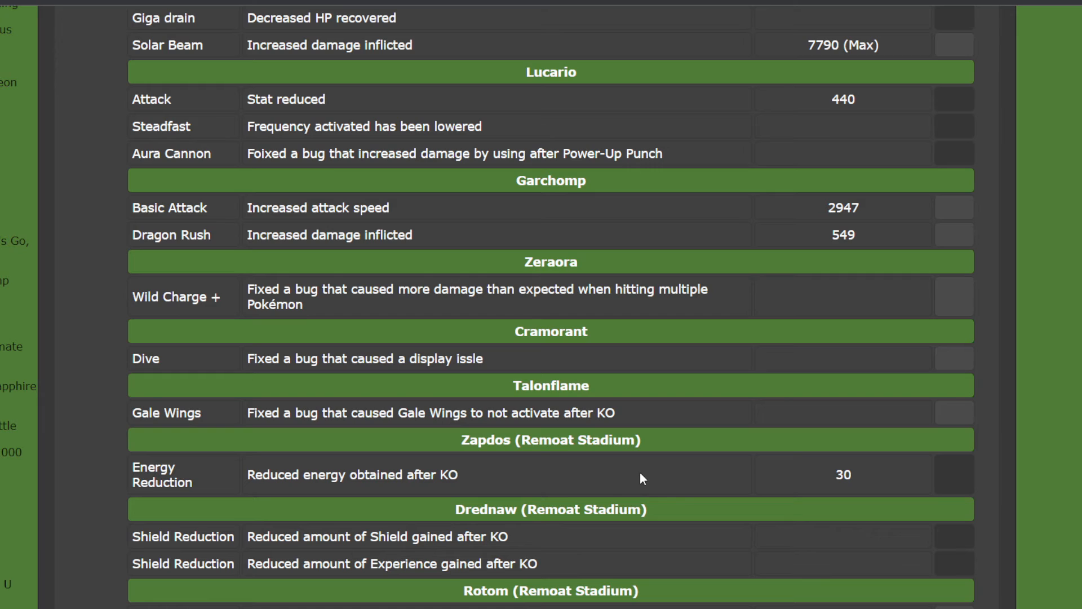
pyautogui.moveTo(672, 523)
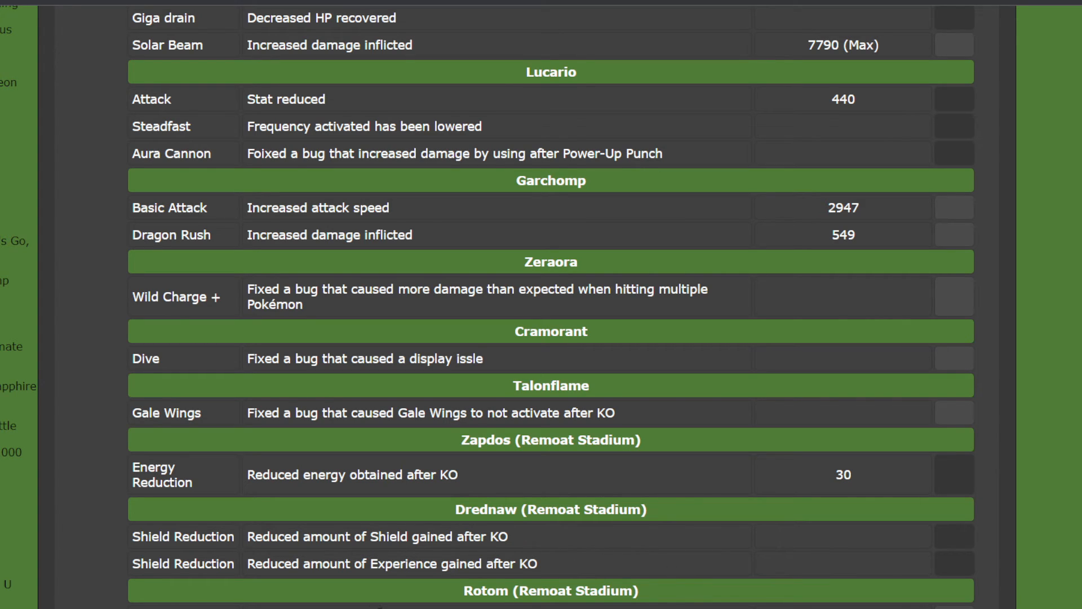
pyautogui.moveTo(378, 587)
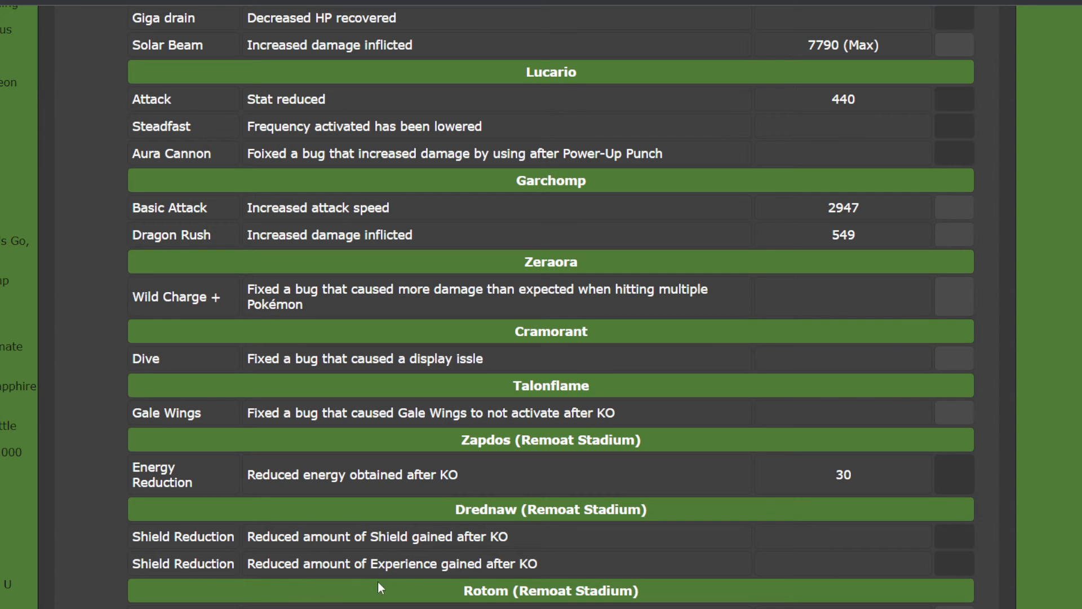
pyautogui.moveTo(608, 560)
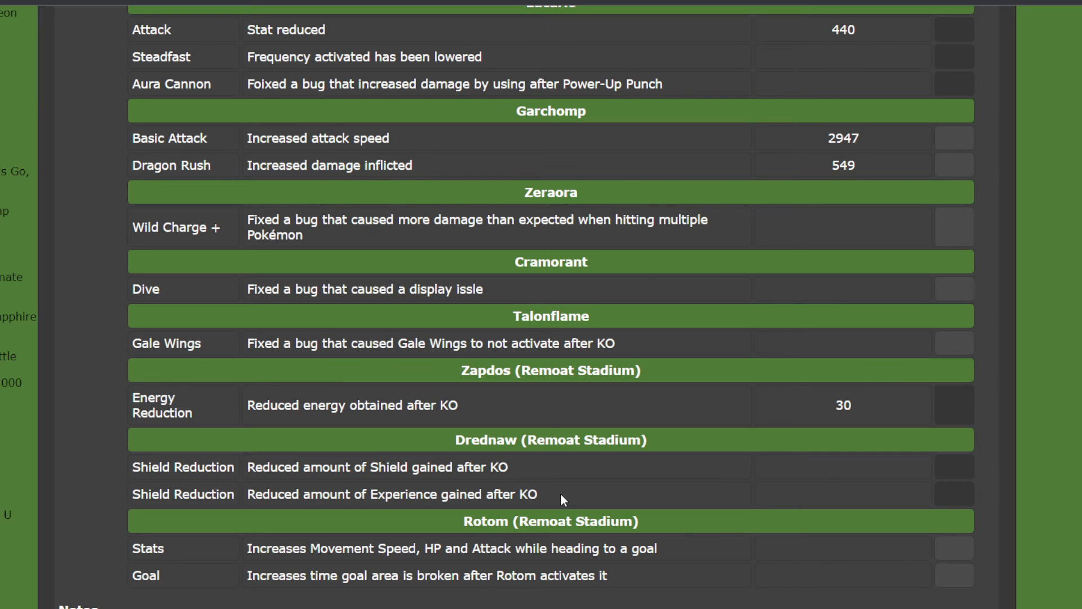
pyautogui.moveTo(714, 475)
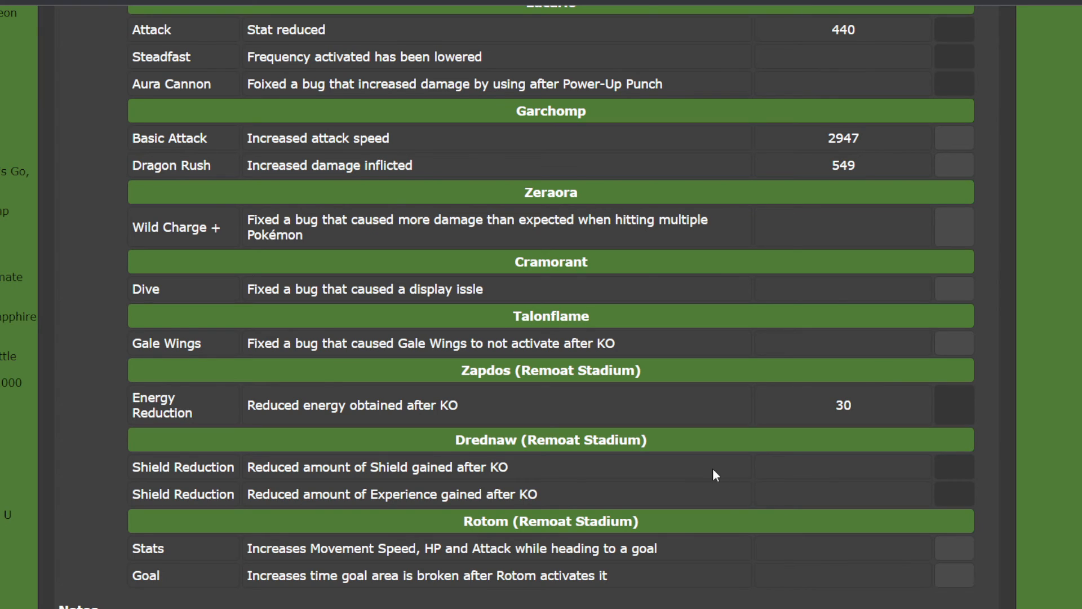
# Scroll down to Rotom's Stats and Goal changes and the note that the update is required to go online
pyautogui.scroll(-3)
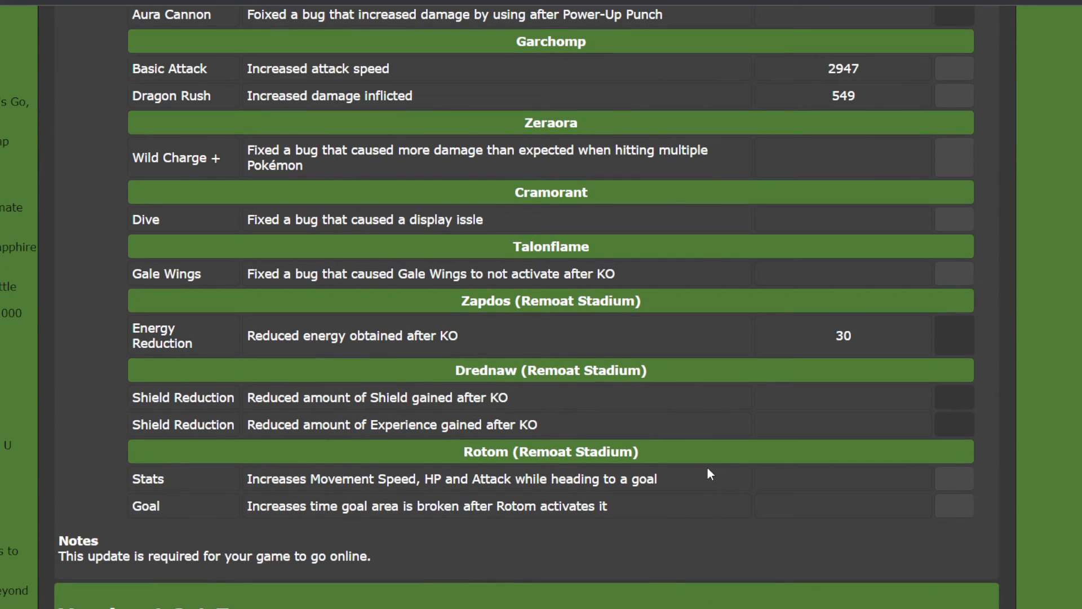
pyautogui.moveTo(421, 501)
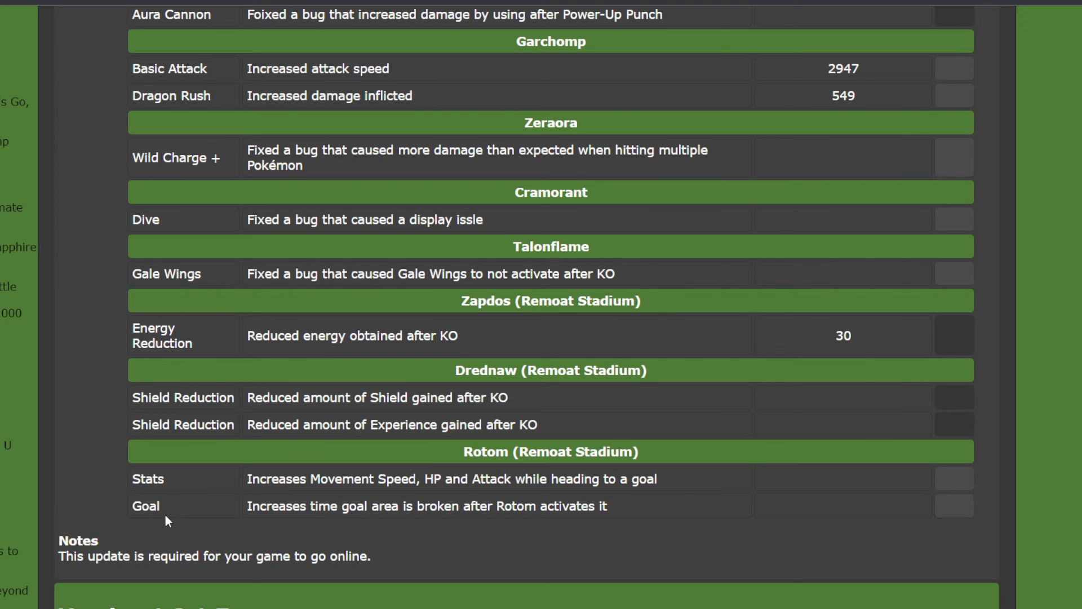
pyautogui.moveTo(453, 522)
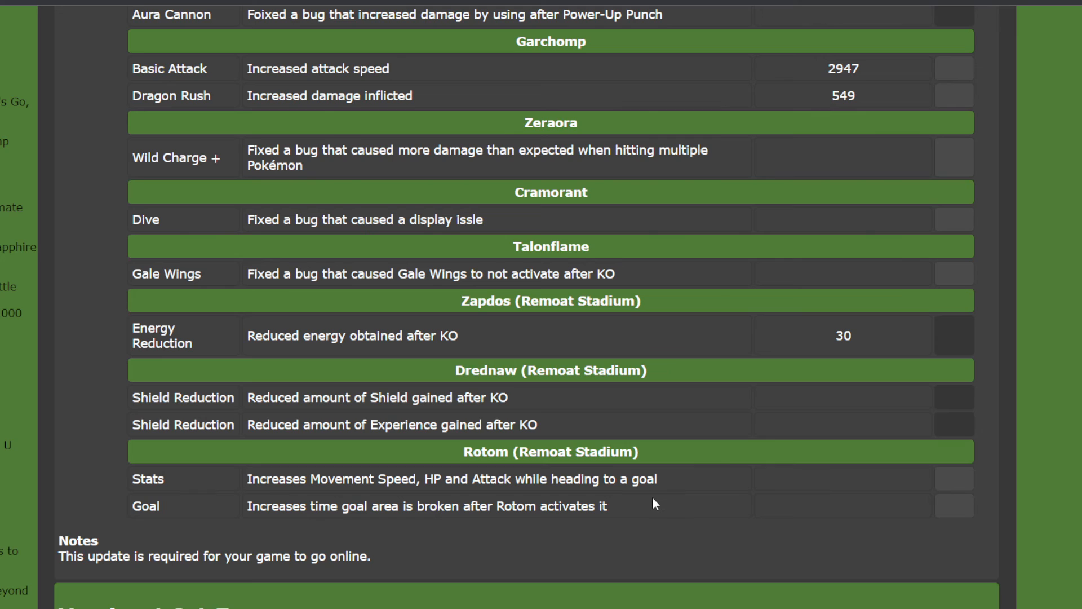
pyautogui.moveTo(659, 503)
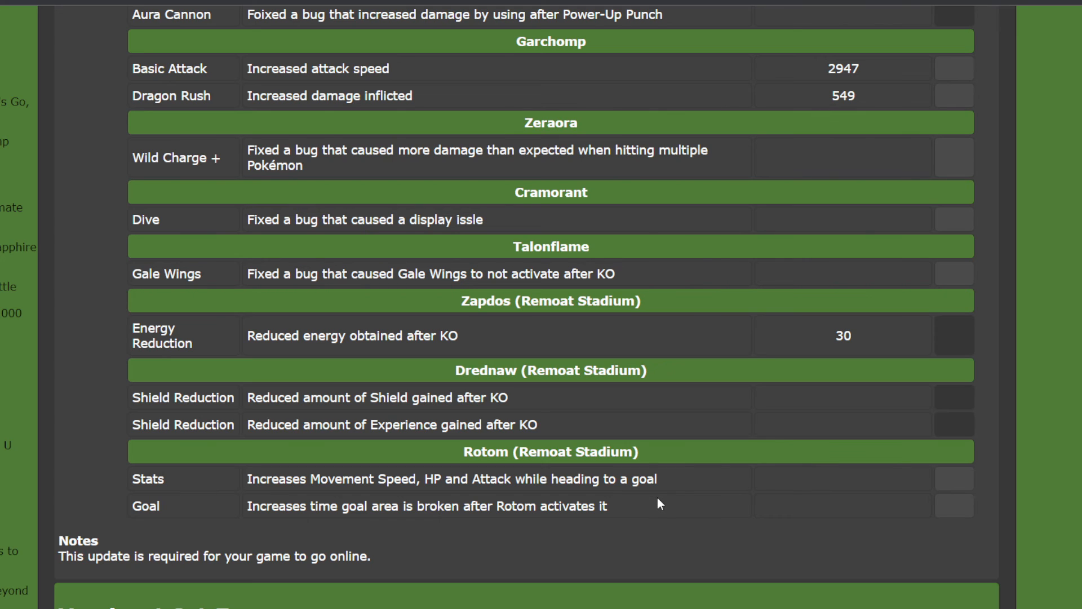
pyautogui.moveTo(642, 495)
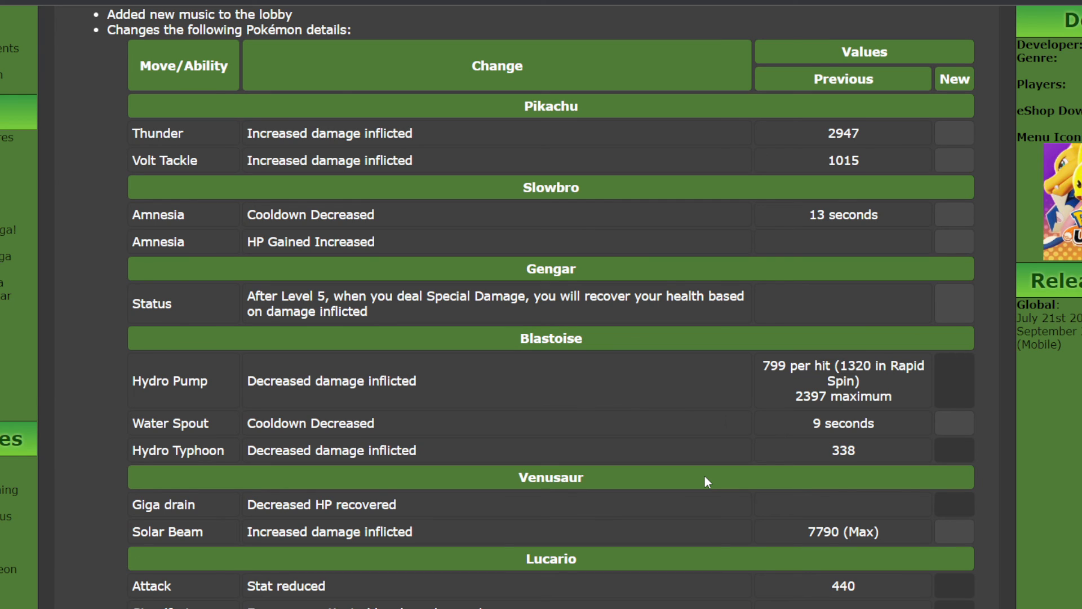
# Scroll back to the Version 1.2.1.8 heading with its release date, changes list and Pikachu rows
pyautogui.scroll(-3)
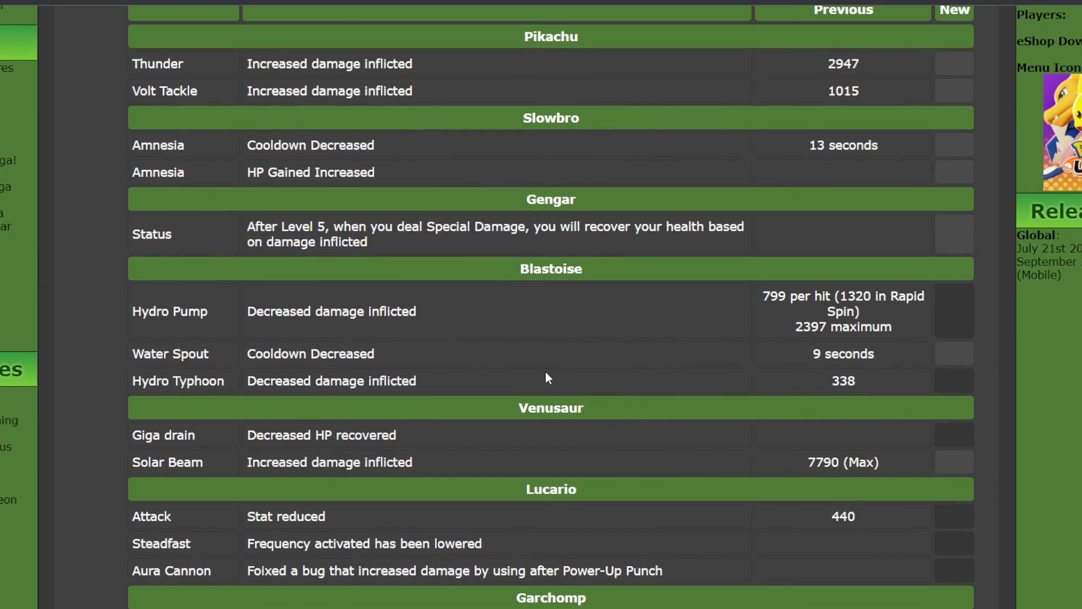
pyautogui.scroll(-3)
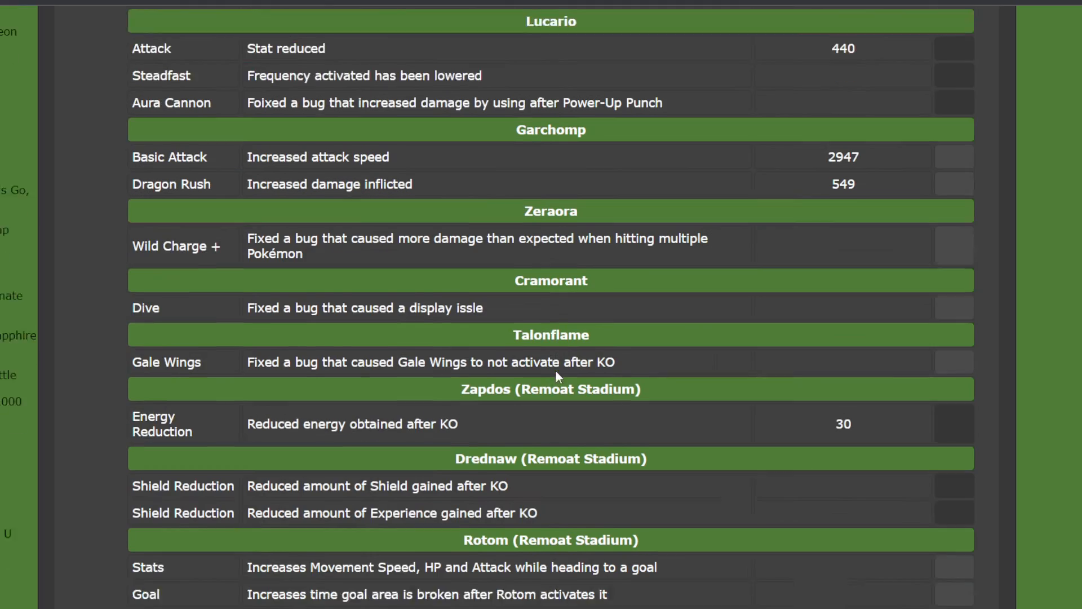
pyautogui.scroll(-3)
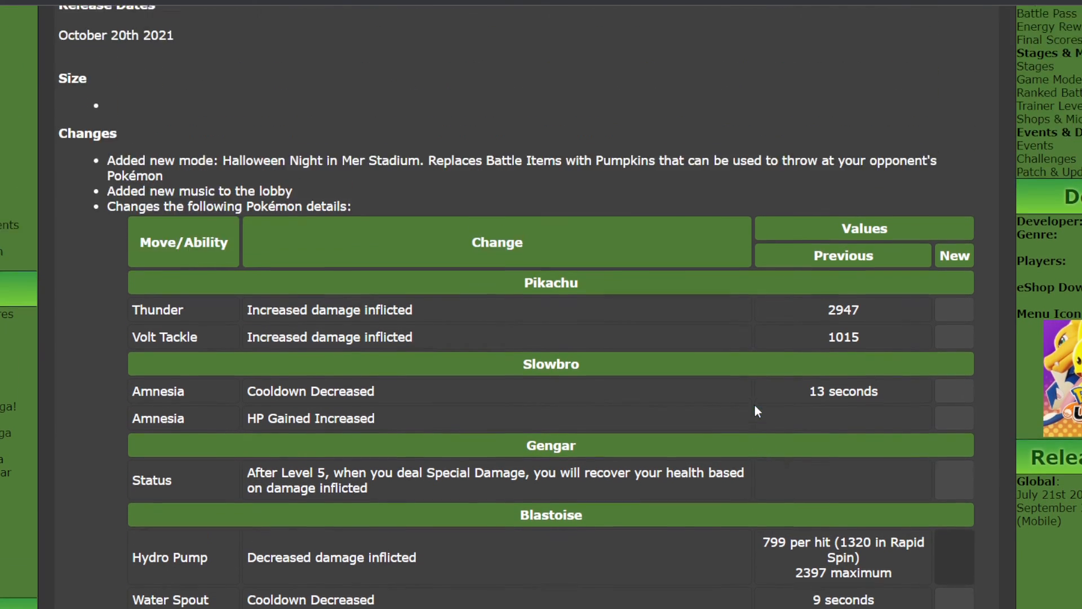
pyautogui.scroll(3)
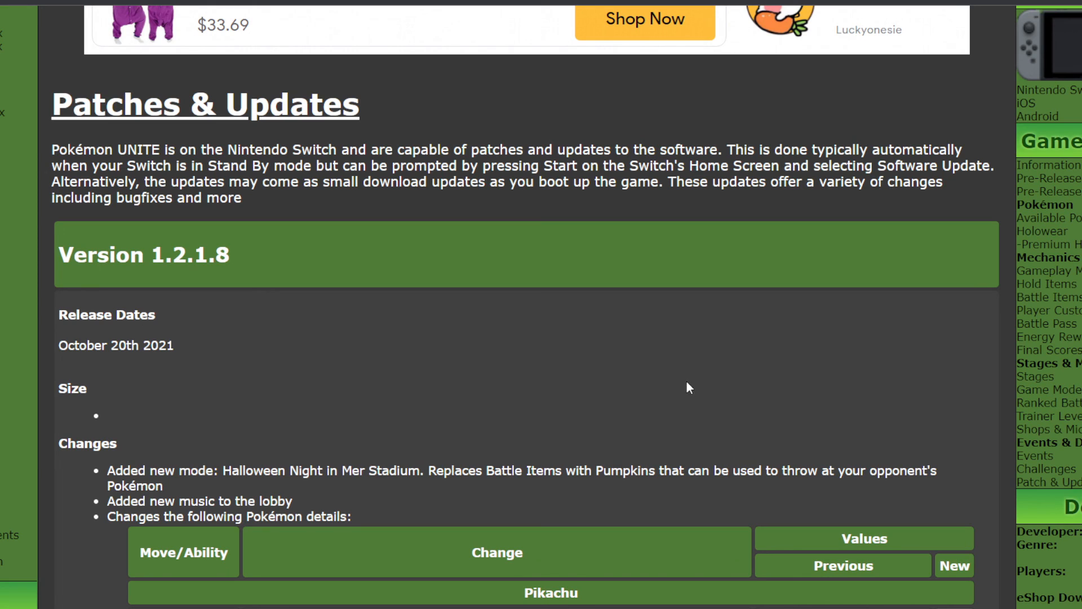
pyautogui.scroll(-3)
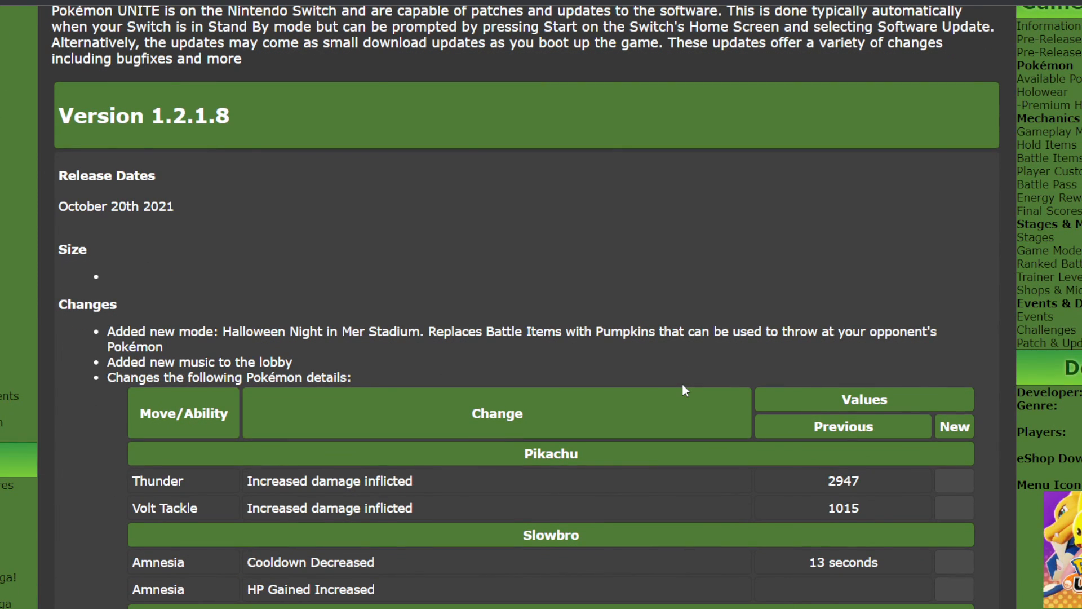
pyautogui.moveTo(638, 311)
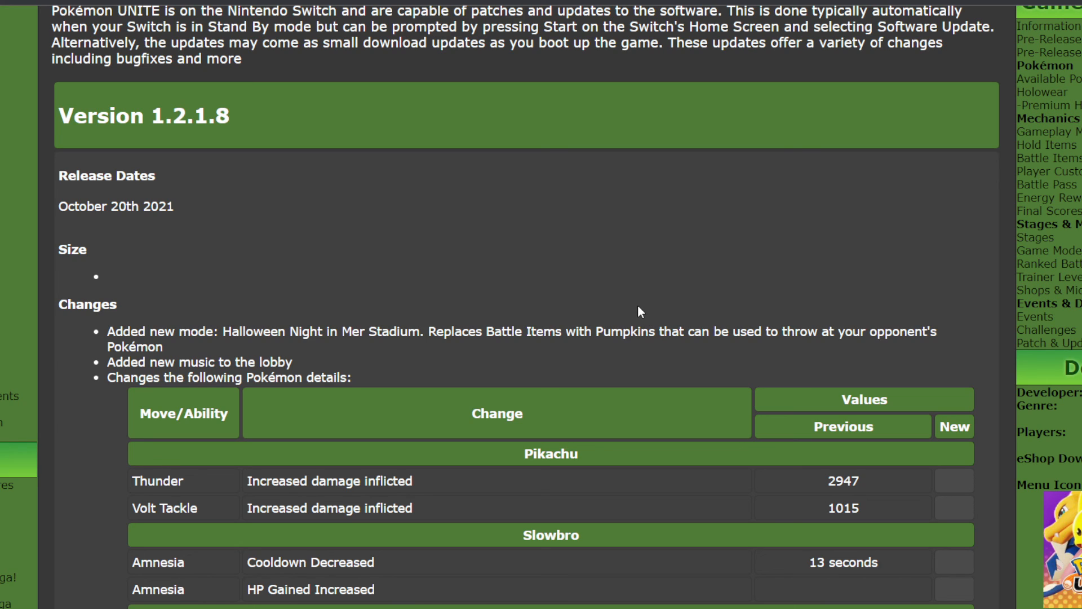